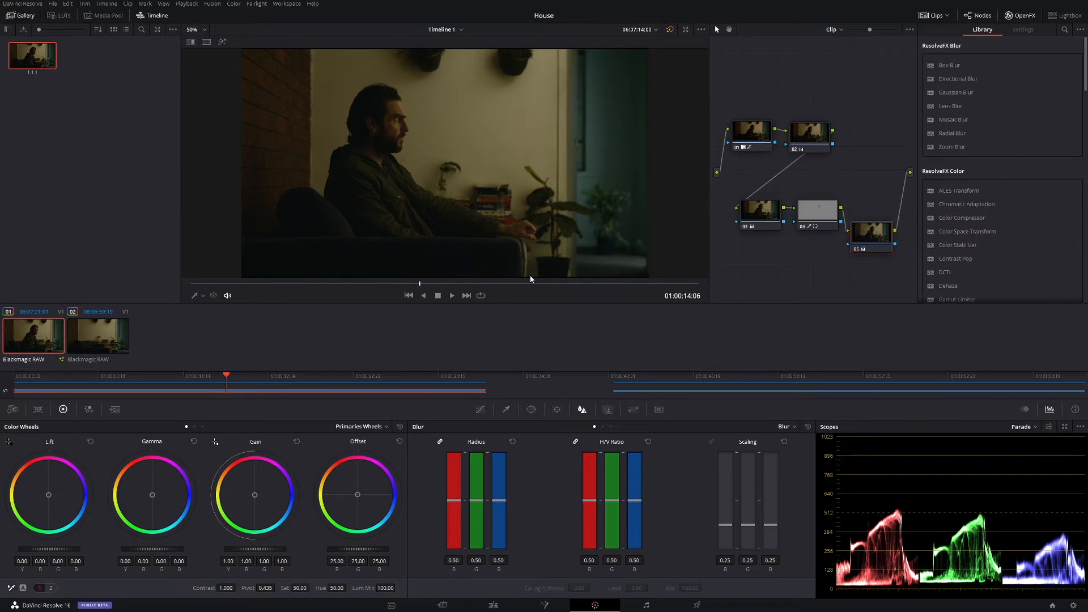
{"action": "mouse_move", "coordinate": [743, 185]}
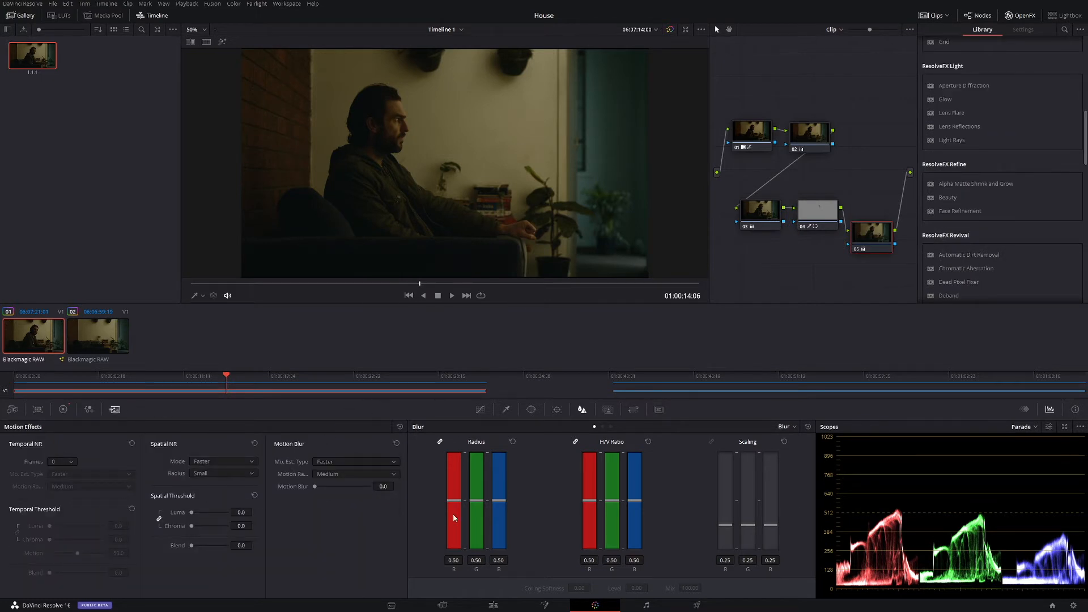
{"action": "mouse_move", "coordinate": [349, 439]}
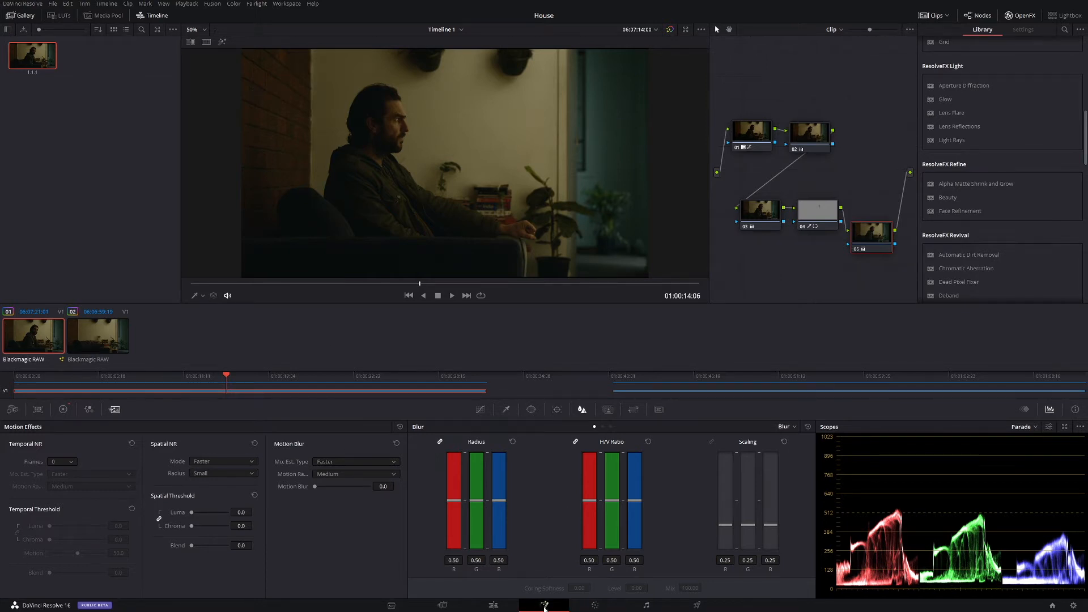
Step: On the Fusion page, add a Remove Noise node and drop it onto the MediaIn1–MediaOut1 link
{"action": "left_click", "coordinate": [544, 604]}
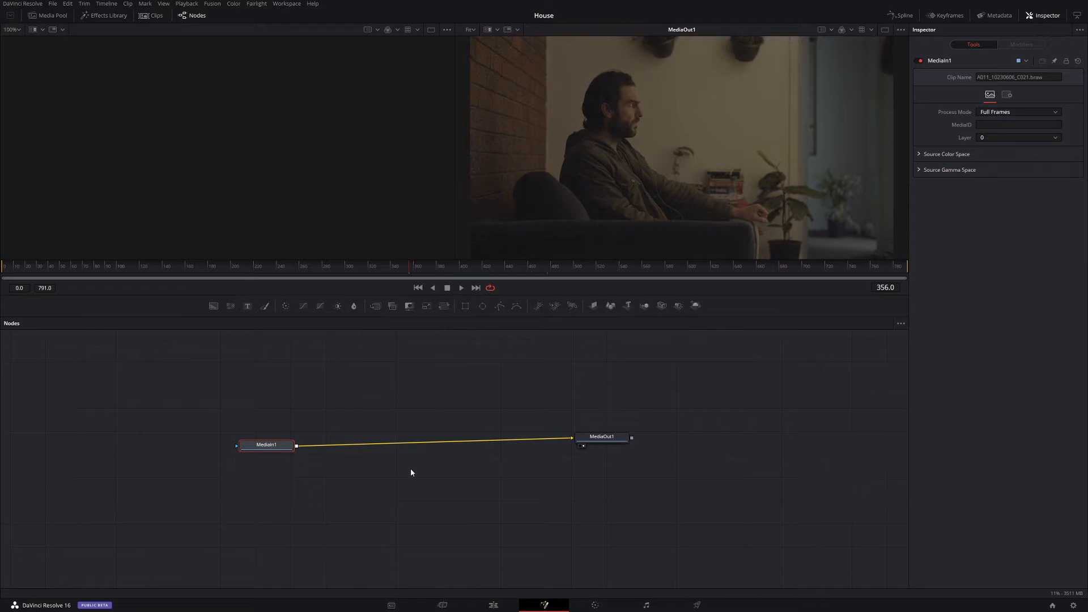
{"action": "mouse_move", "coordinate": [486, 484]}
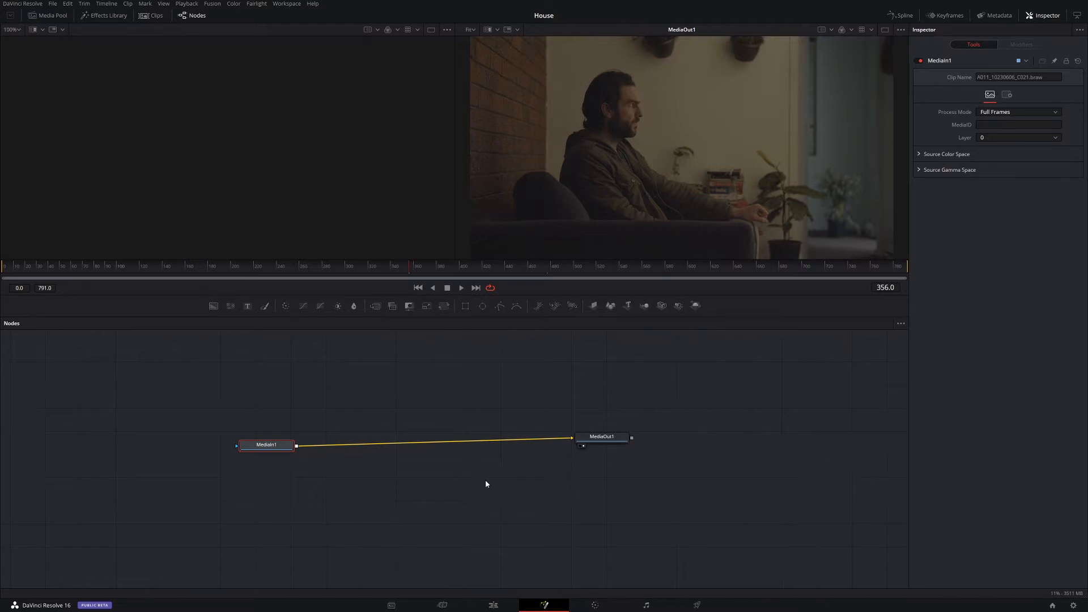
{"action": "right_click", "coordinate": [486, 484]}
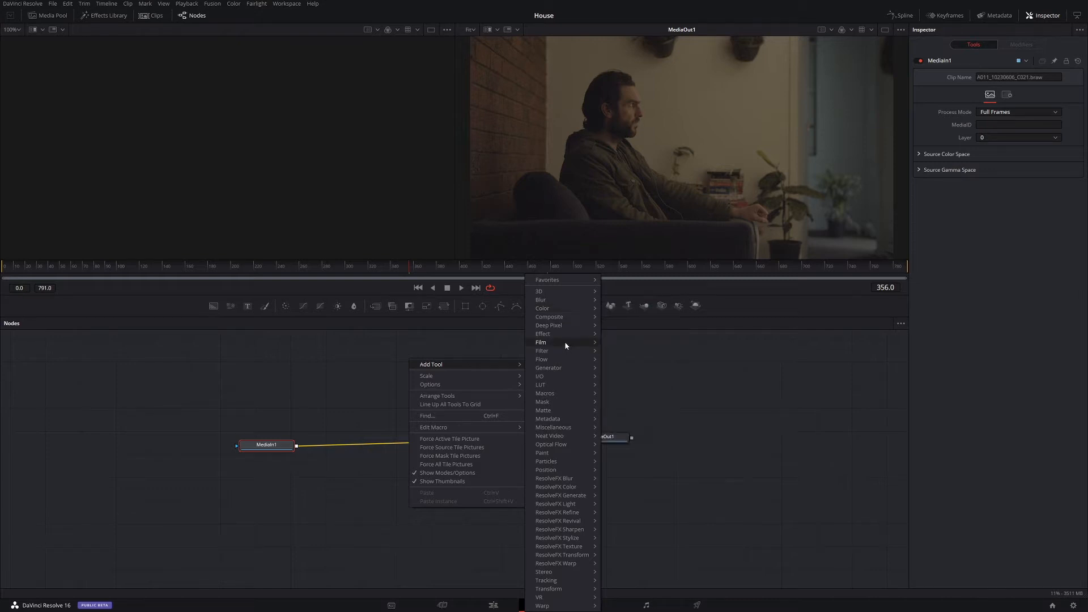
{"action": "mouse_move", "coordinate": [541, 342]}
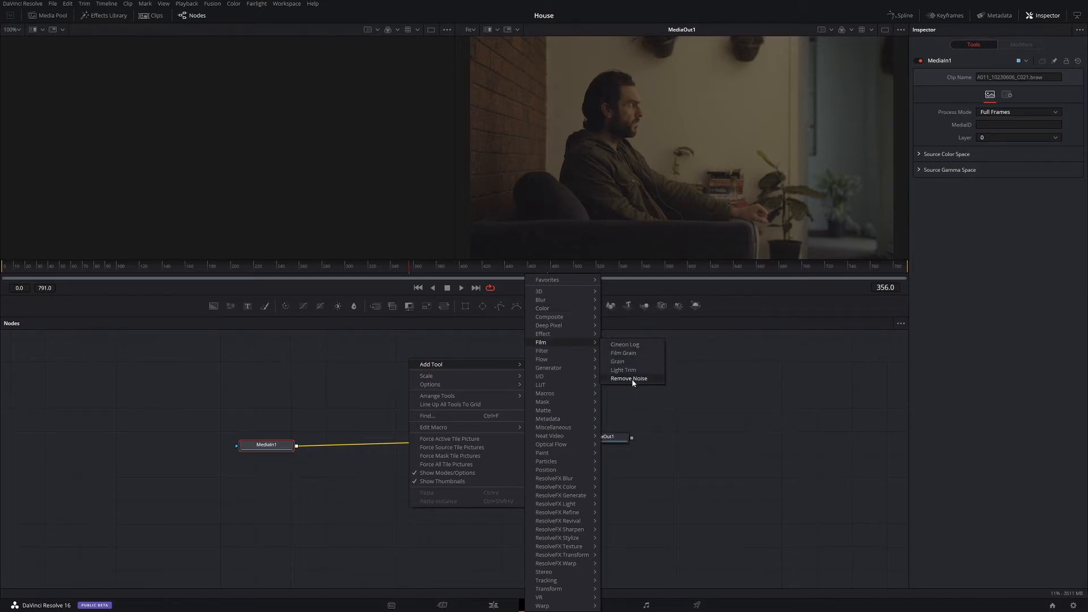
{"action": "left_click", "coordinate": [628, 378]}
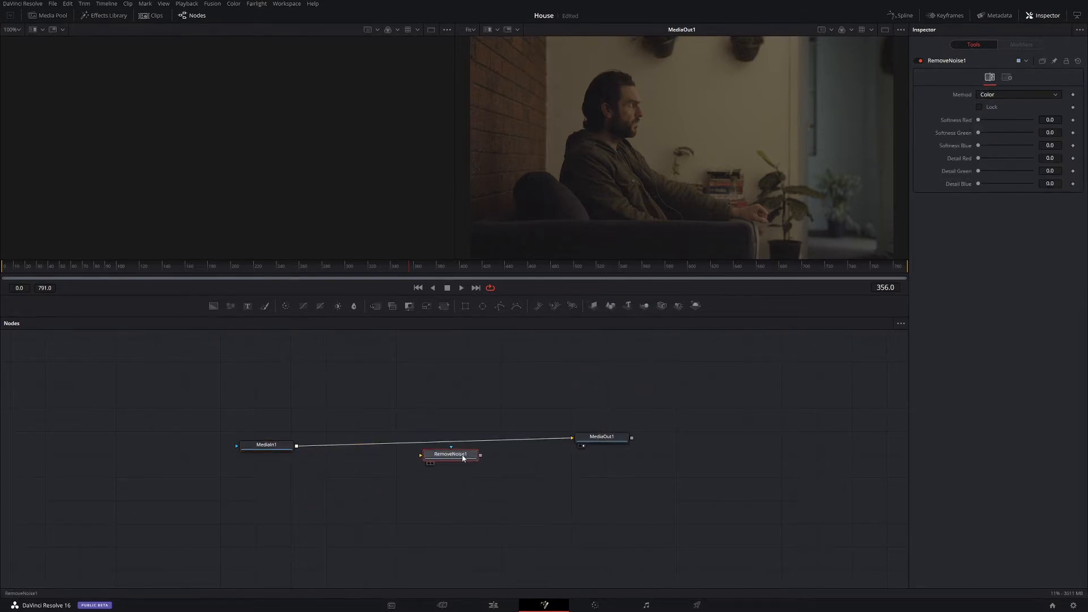
{"action": "mouse_move", "coordinate": [457, 459]}
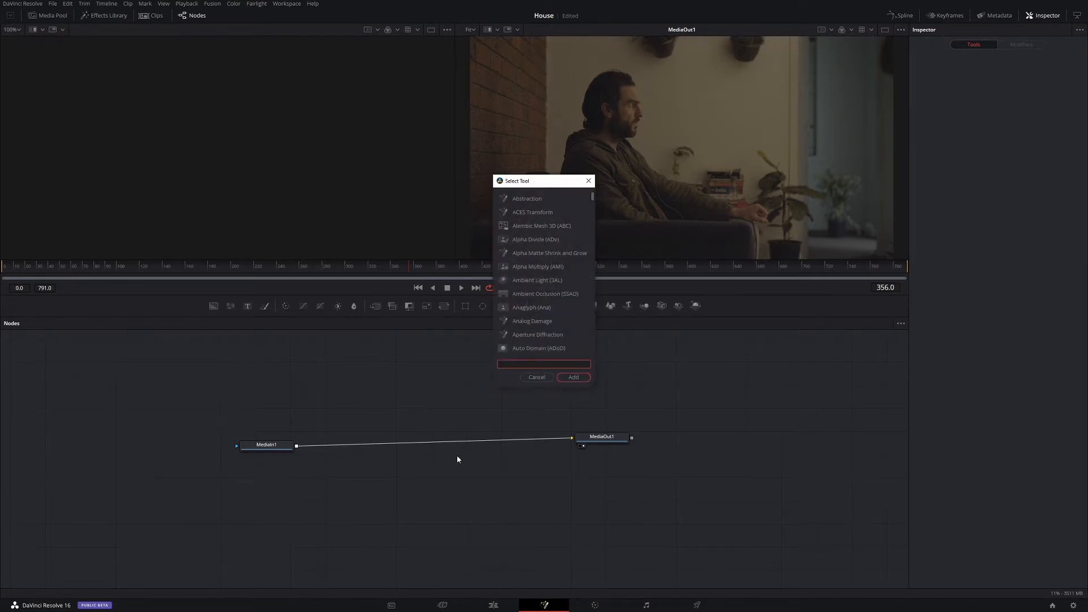
{"action": "type", "text": "noi"}
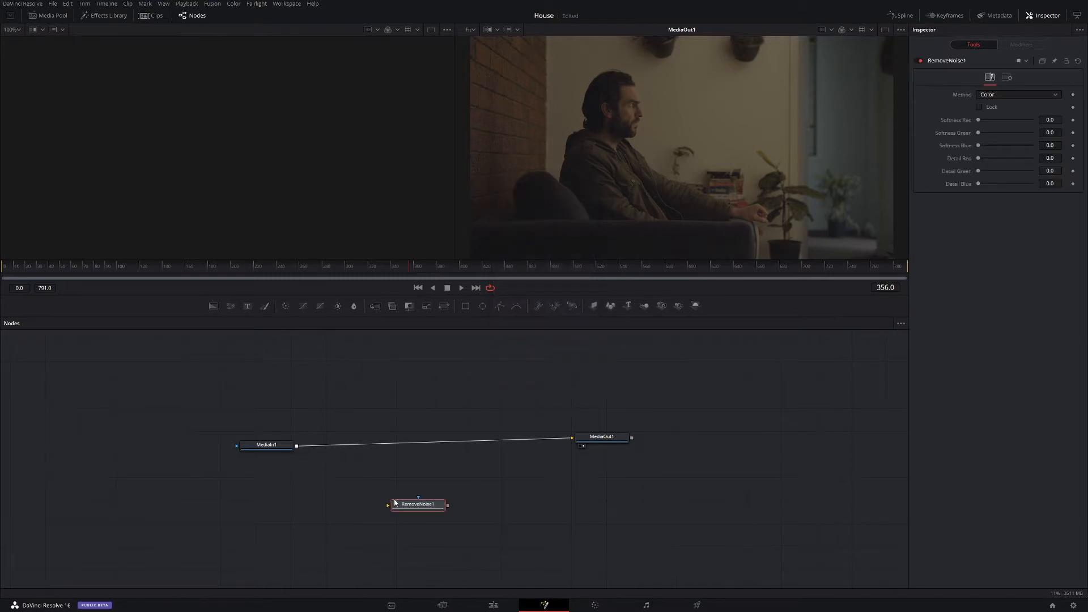
{"action": "left_click_drag", "start_coordinate": [417, 505], "coordinate": [434, 464]}
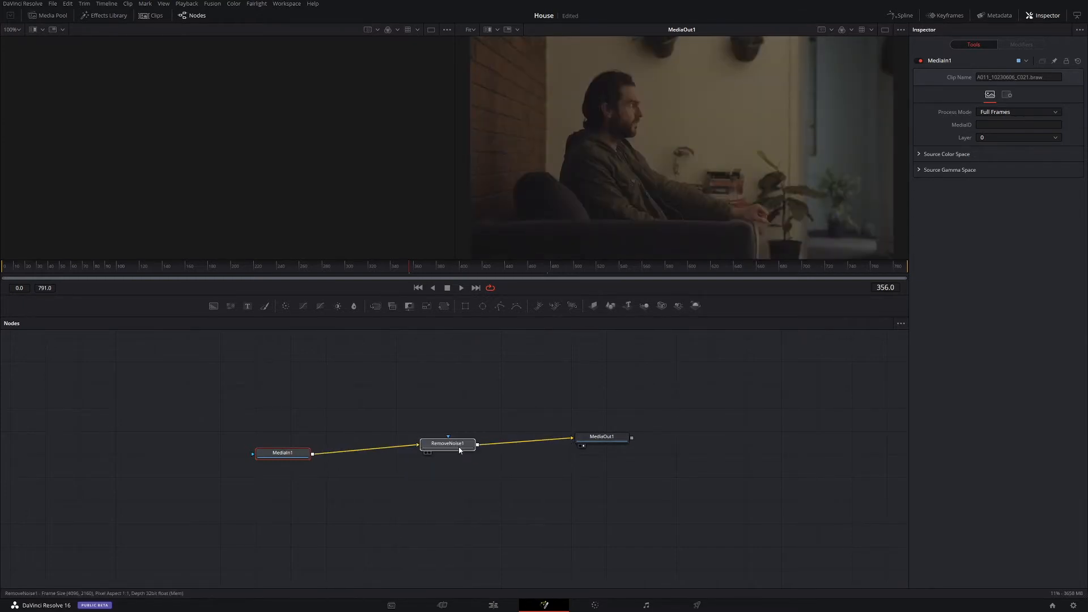
Step: Select RemoveNoise1 to show its settings and scrub to about frame 549 where the man turns
{"action": "left_click", "coordinate": [447, 443]}
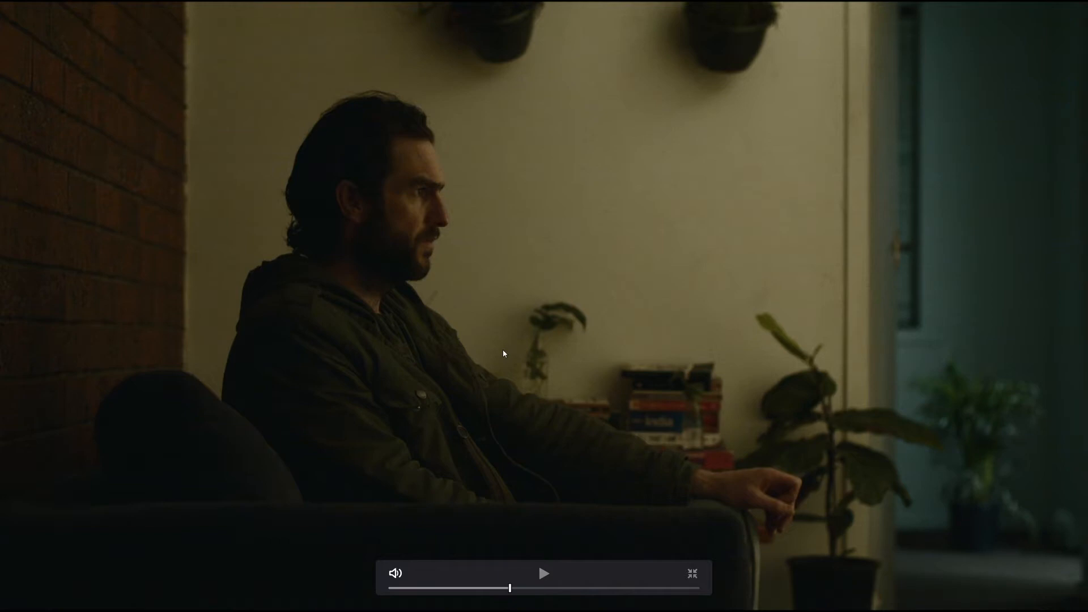
{"action": "left_click", "coordinate": [690, 573]}
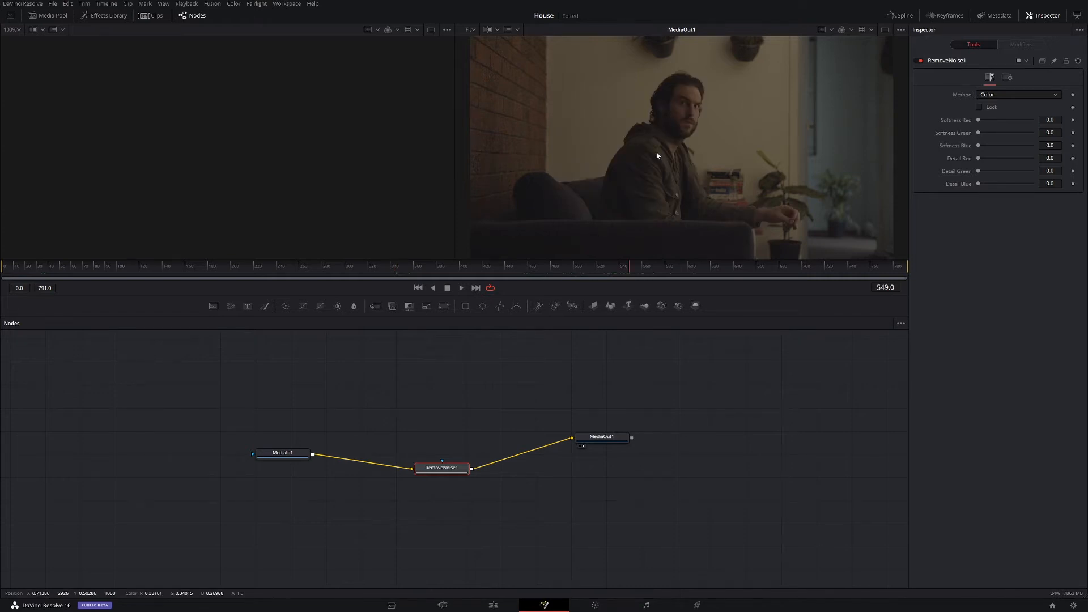
{"action": "mouse_move", "coordinate": [622, 267]}
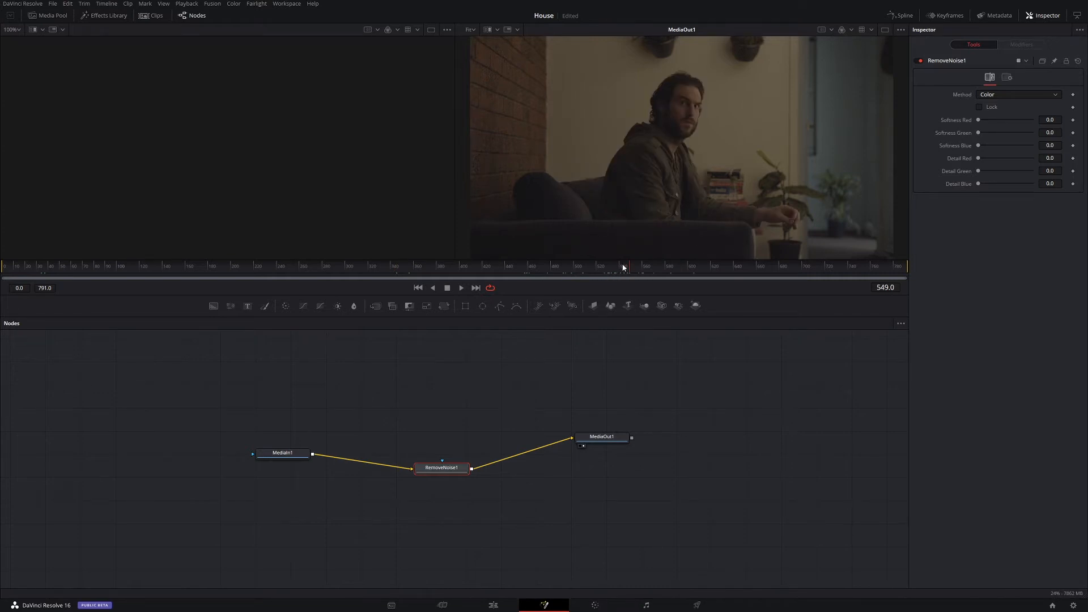
{"action": "mouse_move", "coordinate": [660, 134]}
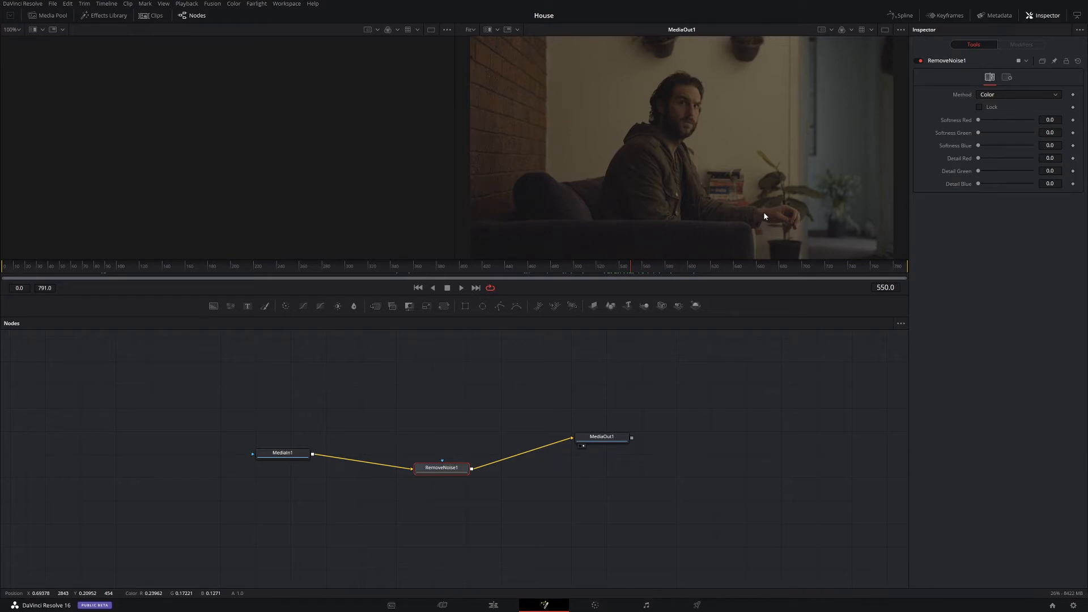
{"action": "mouse_move", "coordinate": [763, 215]}
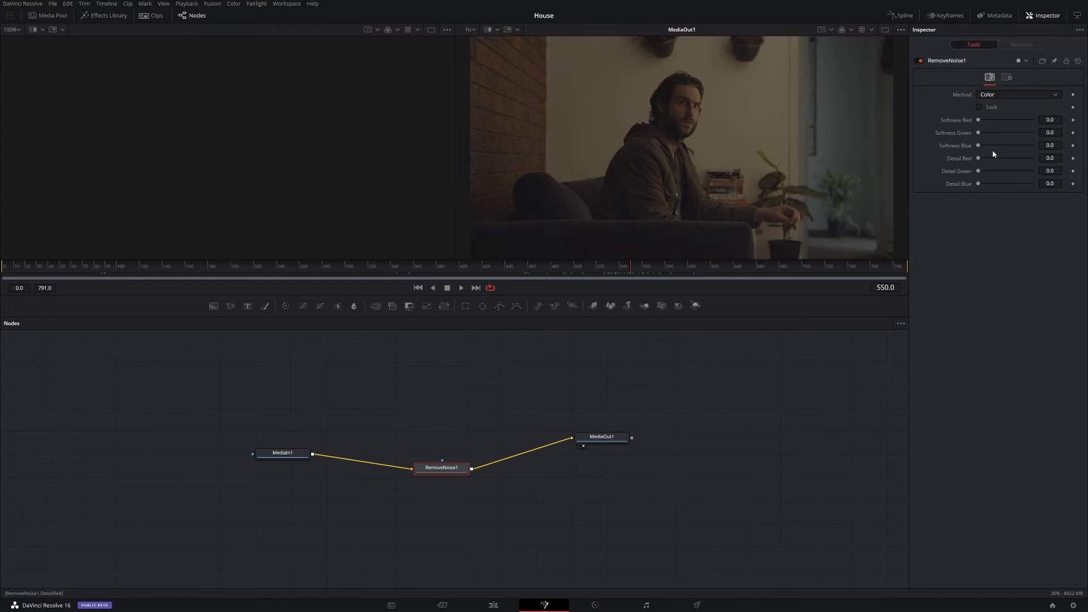
Step: With channels locked, set Softness to about 0.0035 and Detail to about 0.97
{"action": "left_click_drag", "start_coordinate": [978, 119], "coordinate": [1010, 119]}
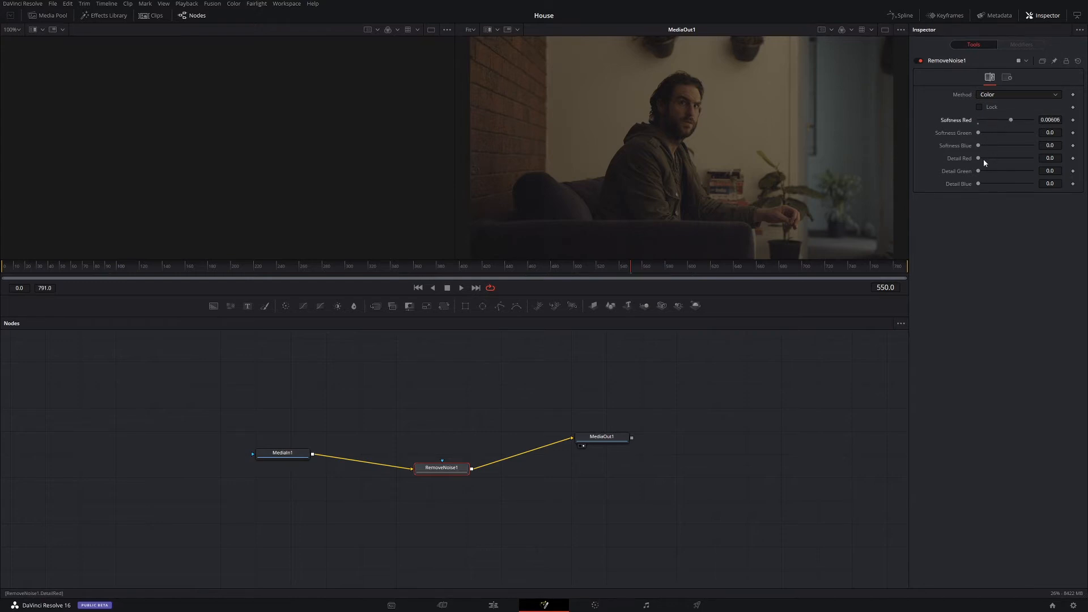
{"action": "left_click_drag", "start_coordinate": [978, 159], "coordinate": [1009, 159]}
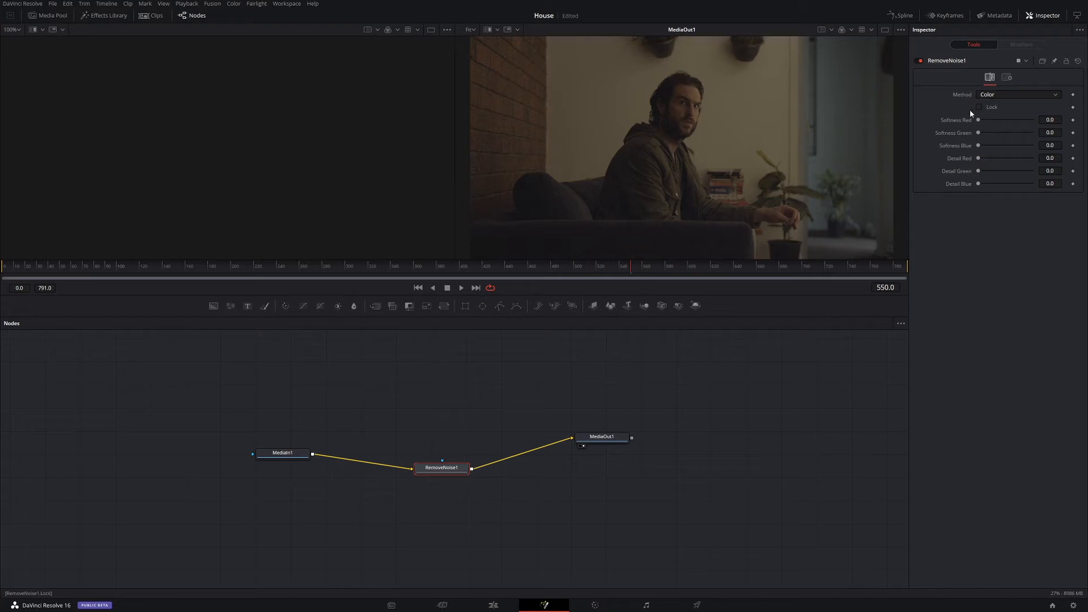
{"action": "mouse_move", "coordinate": [977, 111]}
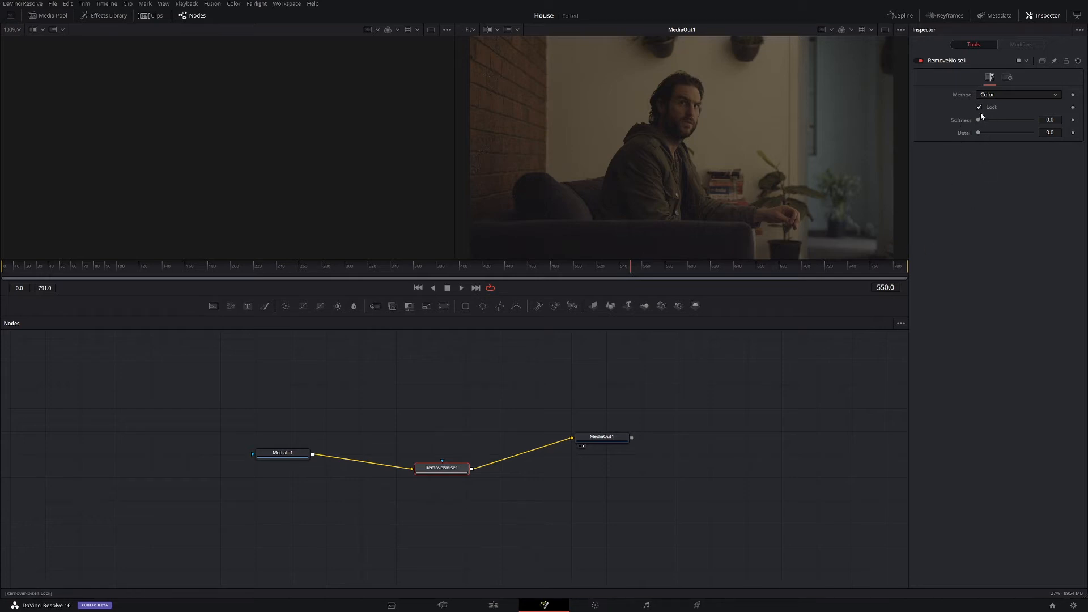
{"action": "left_click_drag", "start_coordinate": [979, 119], "coordinate": [996, 119]}
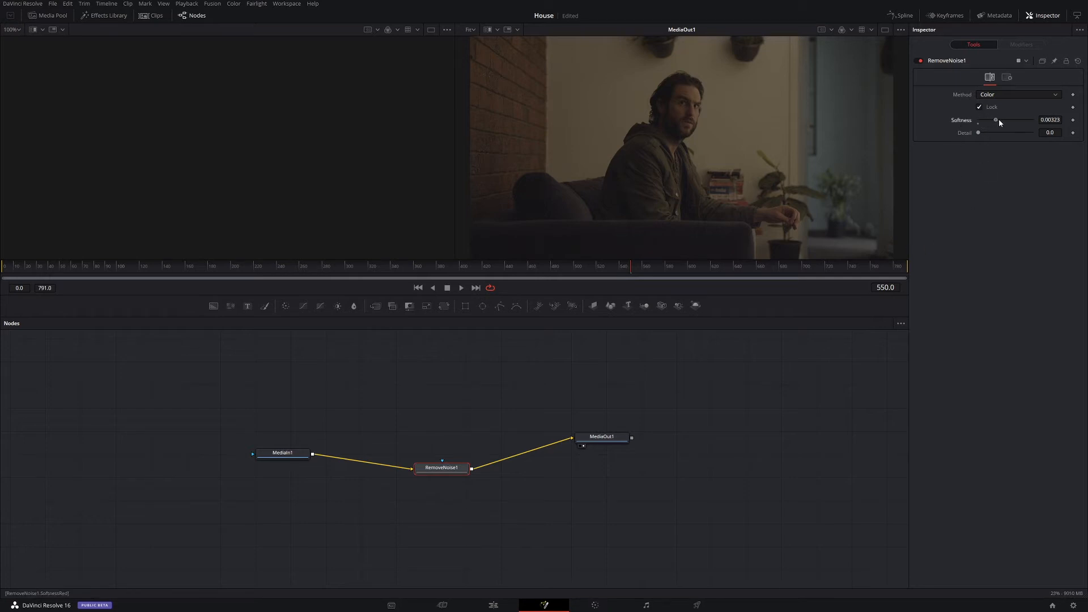
{"action": "left_click_drag", "start_coordinate": [995, 119], "coordinate": [1001, 119]}
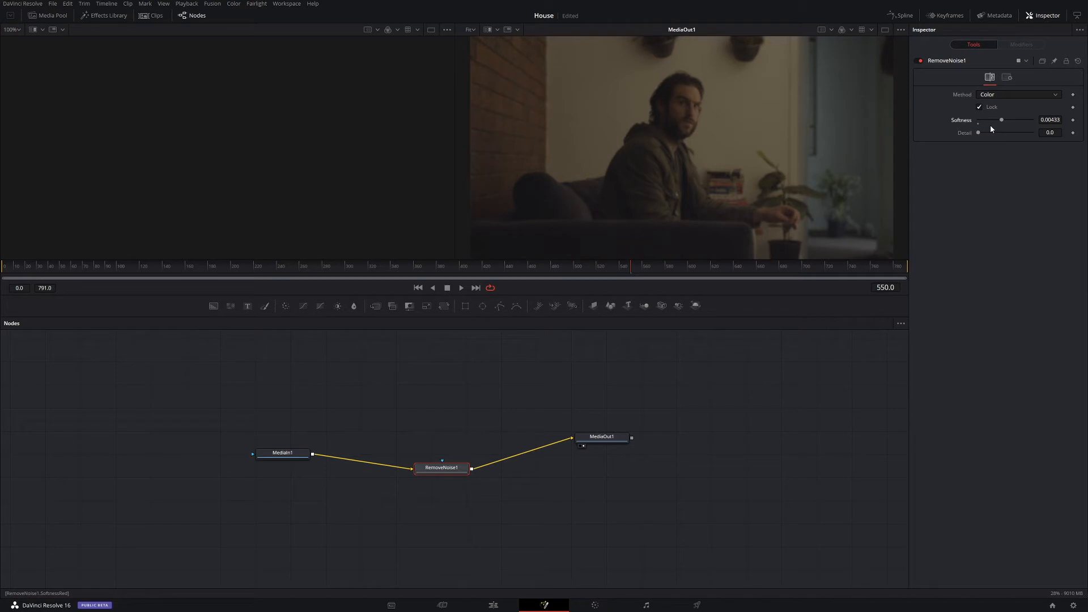
{"action": "mouse_move", "coordinate": [789, 156]}
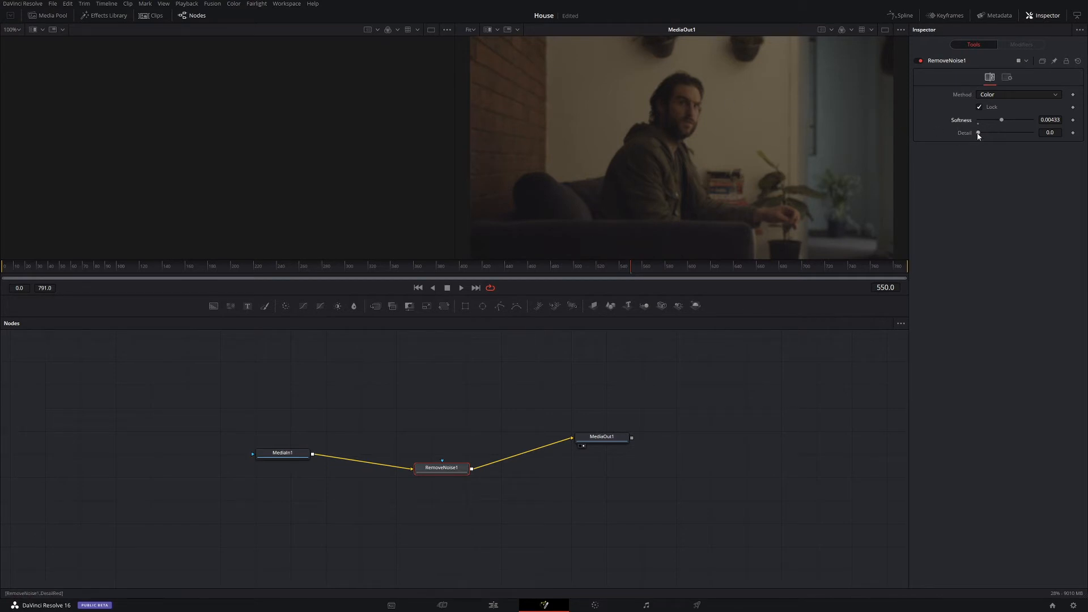
{"action": "left_click_drag", "start_coordinate": [978, 133], "coordinate": [1000, 134]}
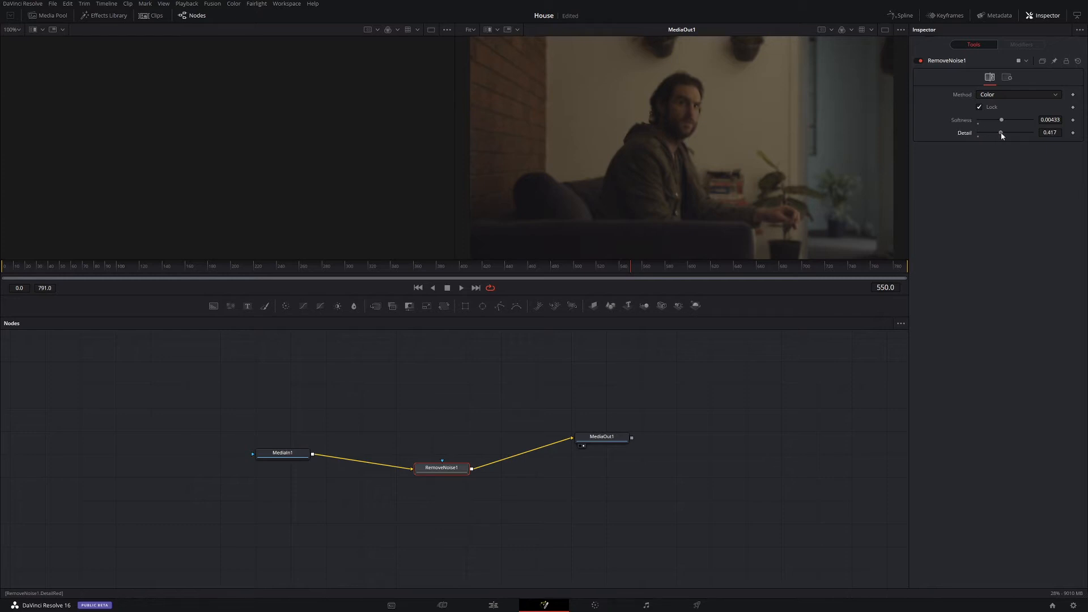
{"action": "left_click_drag", "start_coordinate": [999, 132], "coordinate": [1030, 132]}
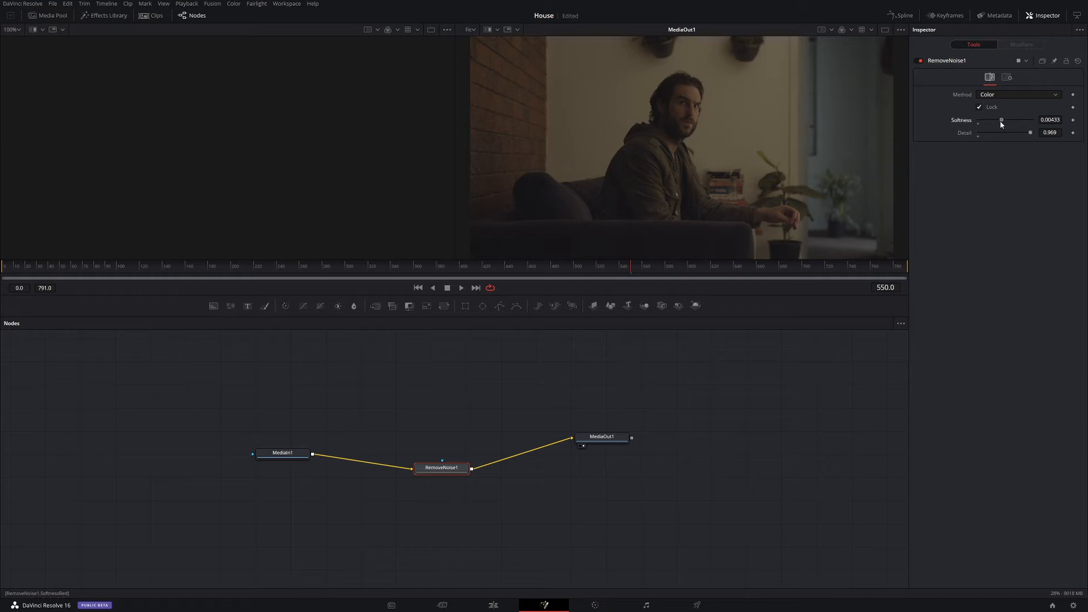
{"action": "left_click_drag", "start_coordinate": [1000, 122], "coordinate": [996, 122]}
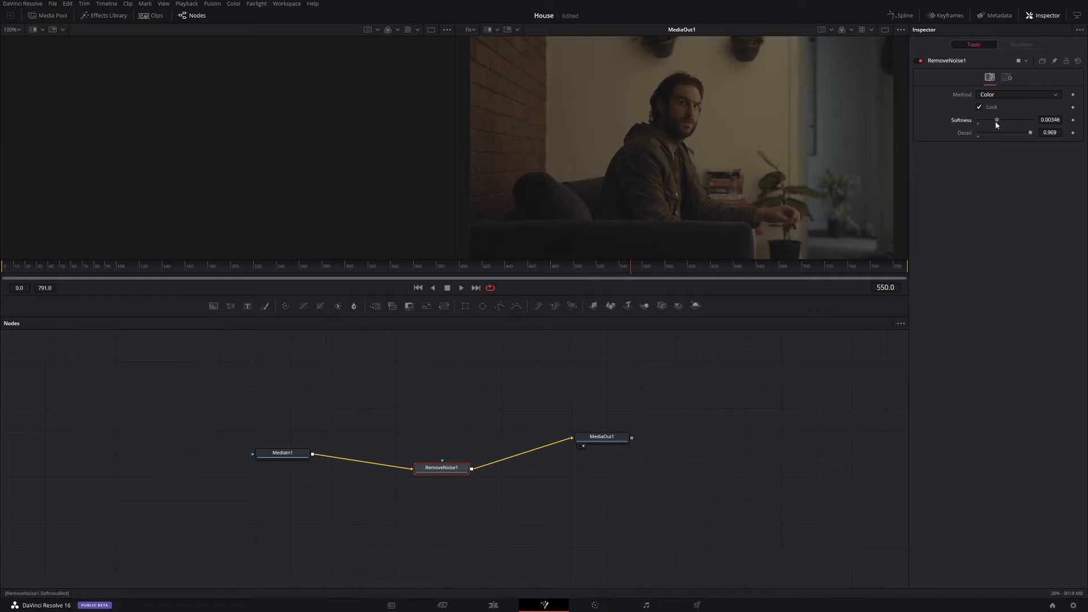
Step: Switch Method to Chroma with softness about 0.0026 and Detail about 0.81
{"action": "left_click", "coordinate": [1017, 94]}
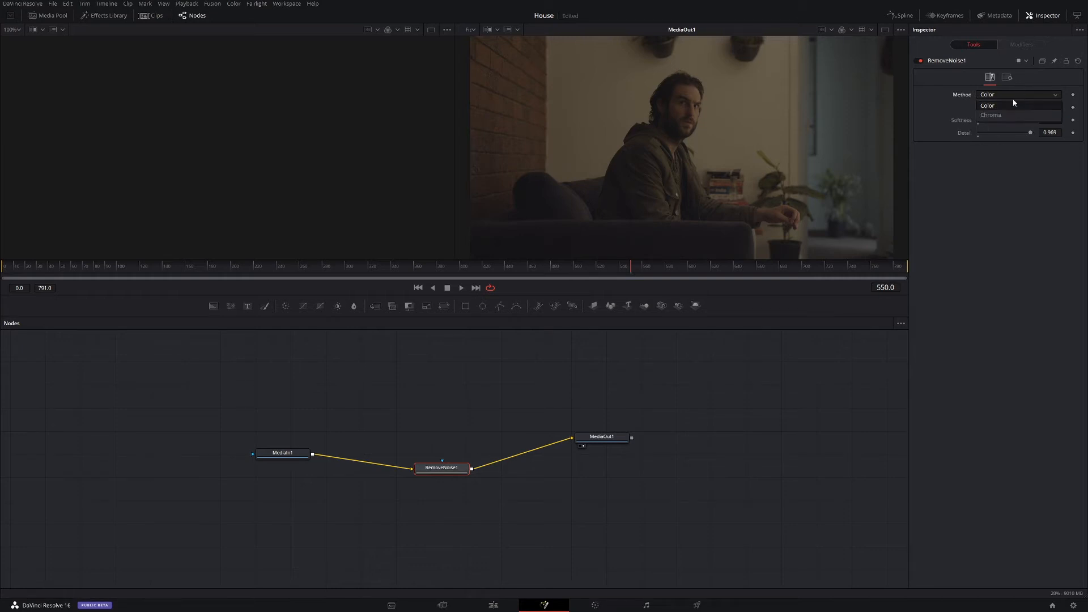
{"action": "left_click", "coordinate": [991, 115]}
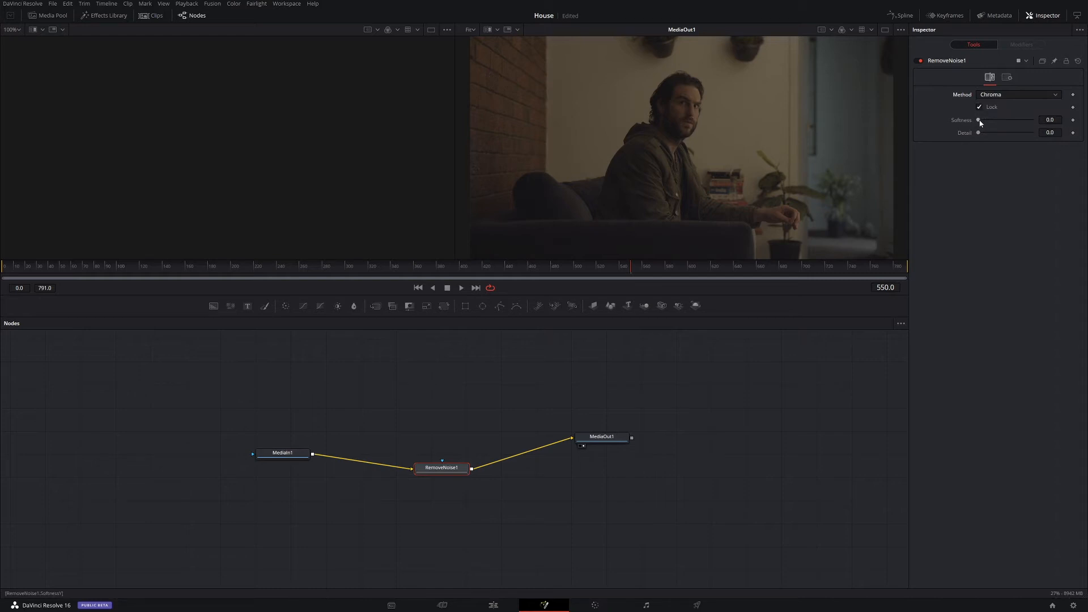
{"action": "left_click_drag", "start_coordinate": [979, 120], "coordinate": [992, 120]}
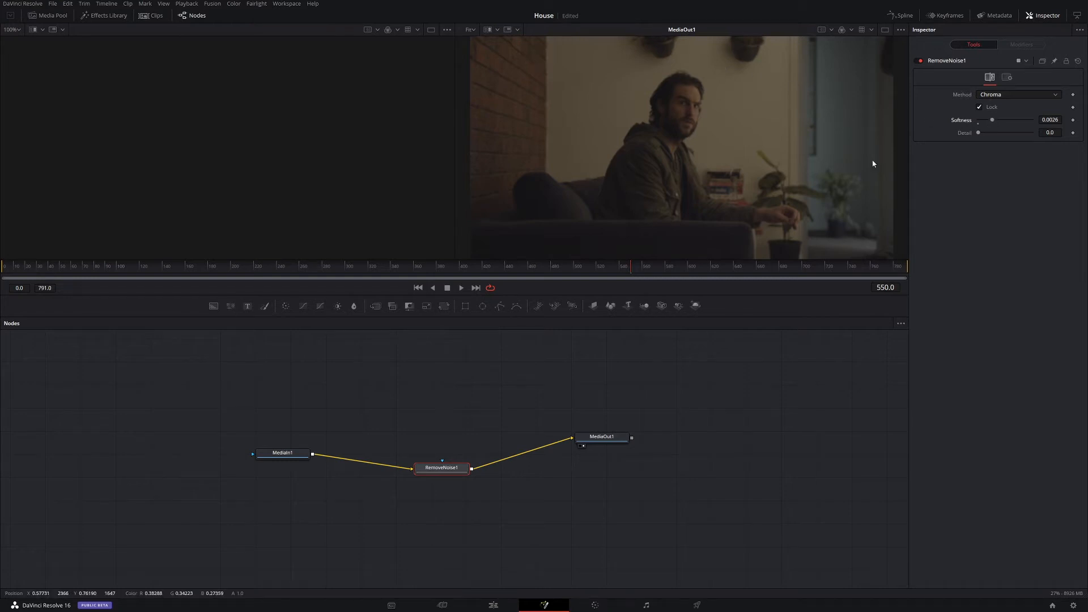
{"action": "left_click_drag", "start_coordinate": [978, 133], "coordinate": [1012, 133]}
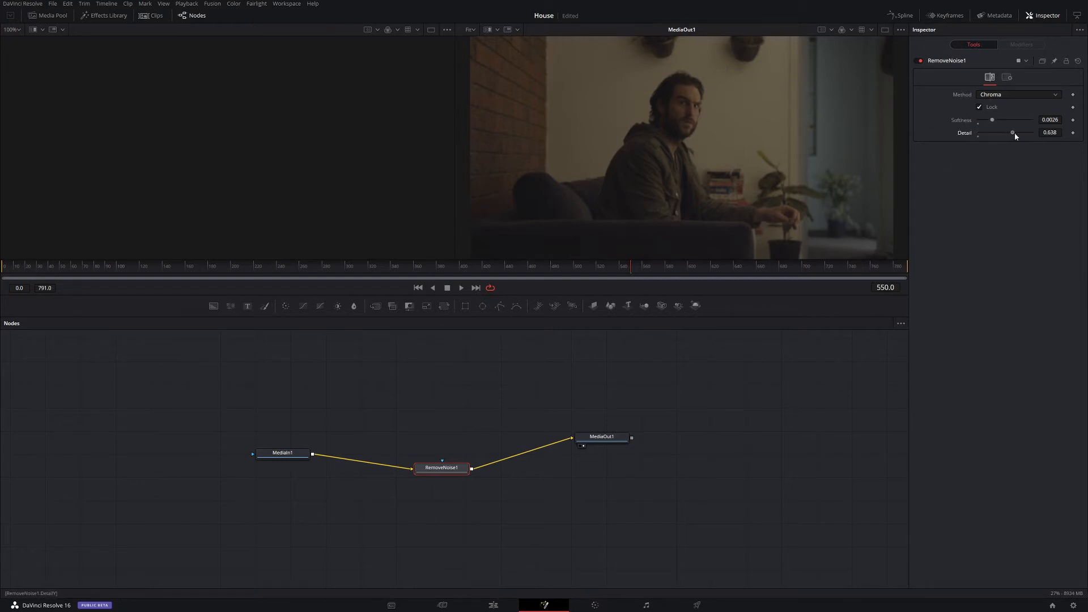
{"action": "left_click_drag", "start_coordinate": [1011, 132], "coordinate": [1015, 132]}
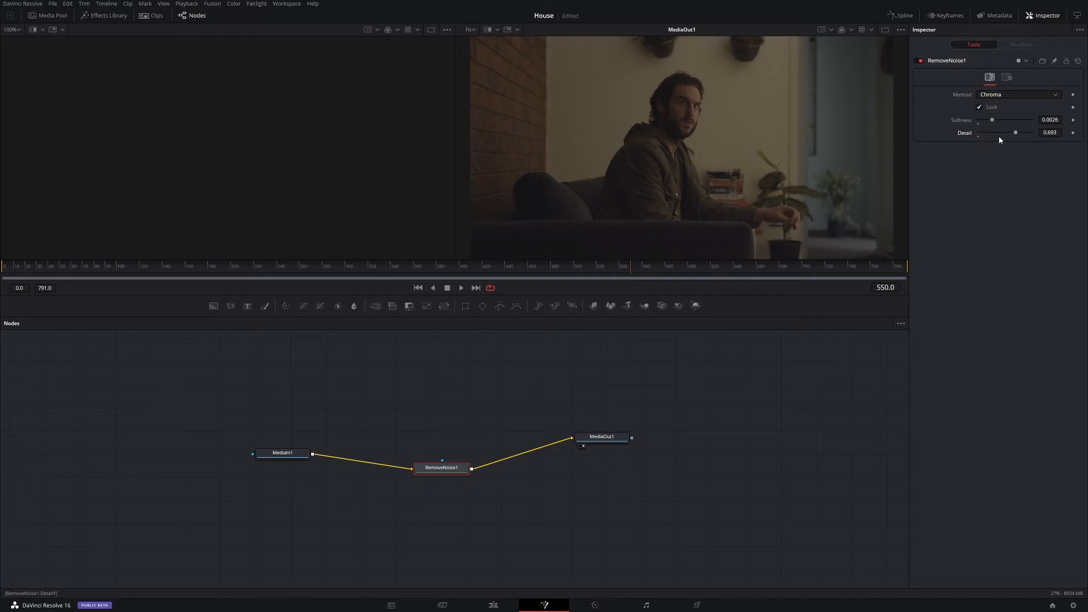
{"action": "left_click_drag", "start_coordinate": [1016, 133], "coordinate": [1021, 132]}
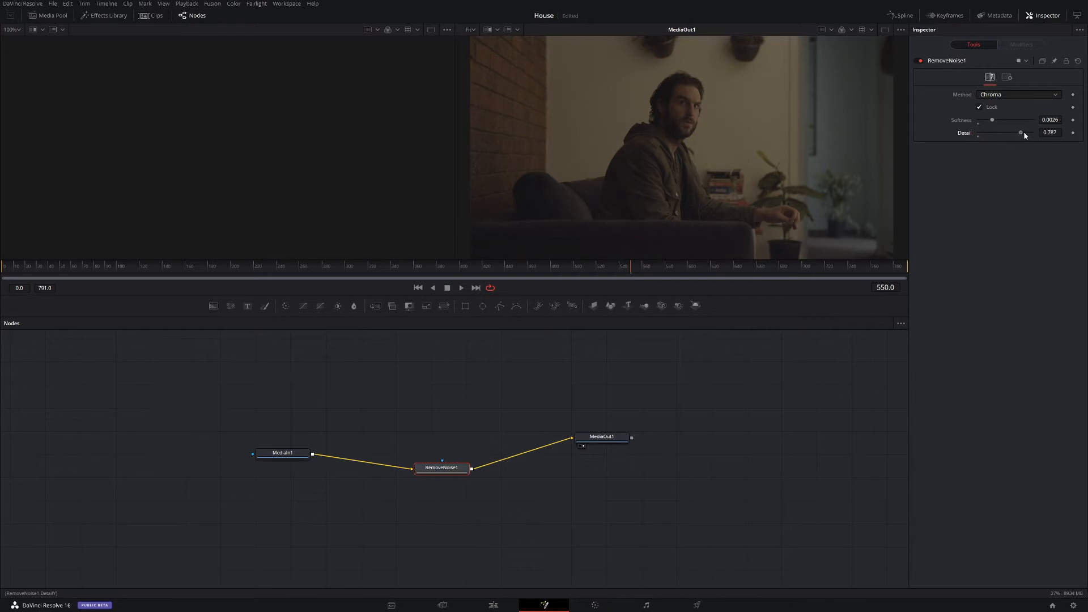
{"action": "left_click_drag", "start_coordinate": [1020, 132], "coordinate": [1021, 133]}
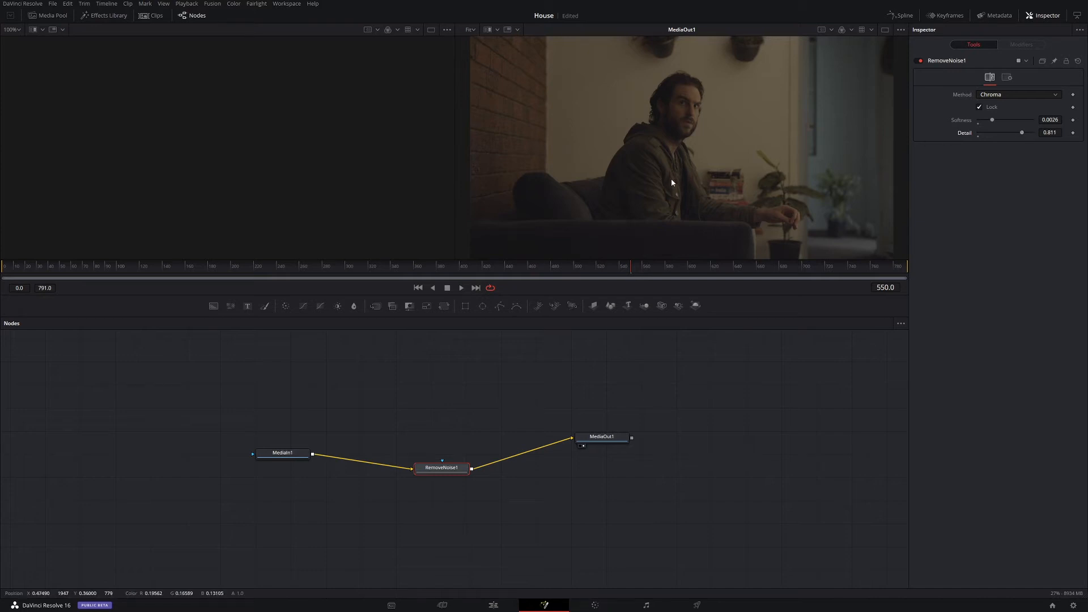
{"action": "mouse_move", "coordinate": [648, 162]}
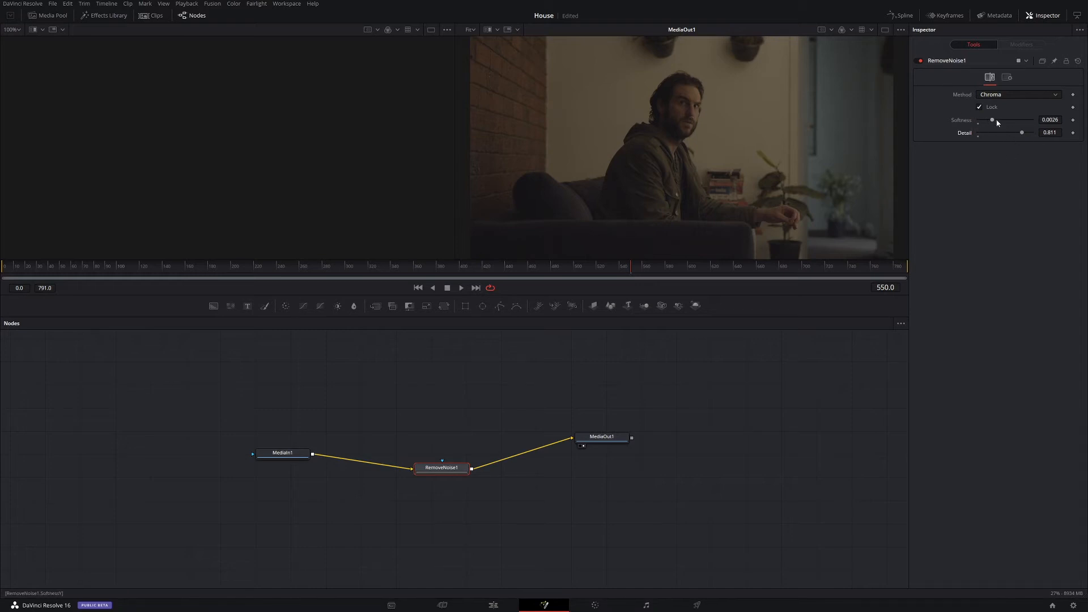
{"action": "mouse_move", "coordinate": [707, 196]}
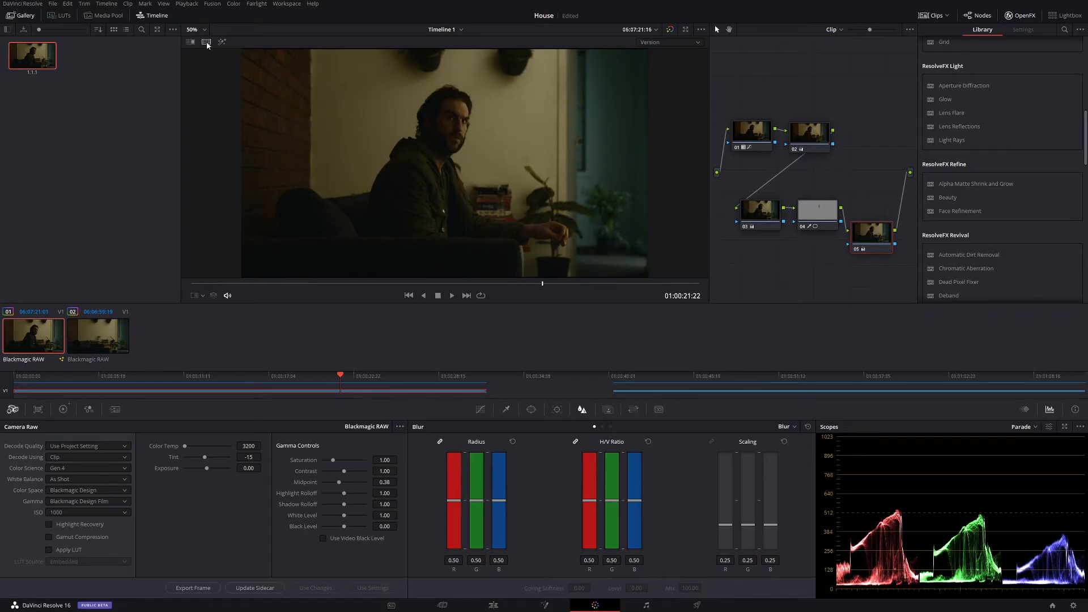
Step: Go to the Color page to show the clip's grading node graph
{"action": "left_click", "coordinate": [669, 42]}
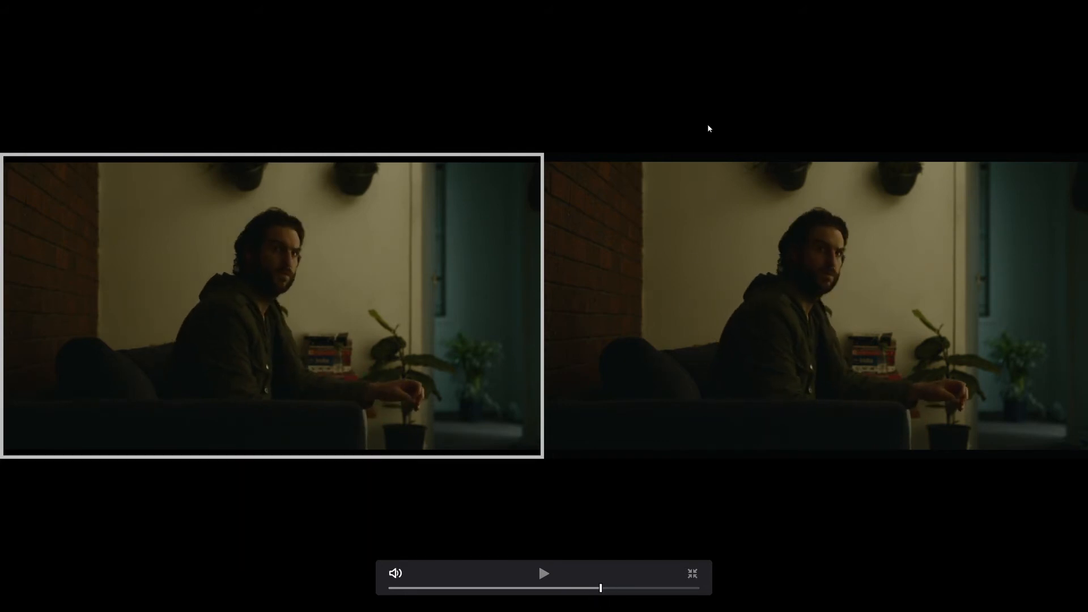
{"action": "mouse_move", "coordinate": [160, 249]}
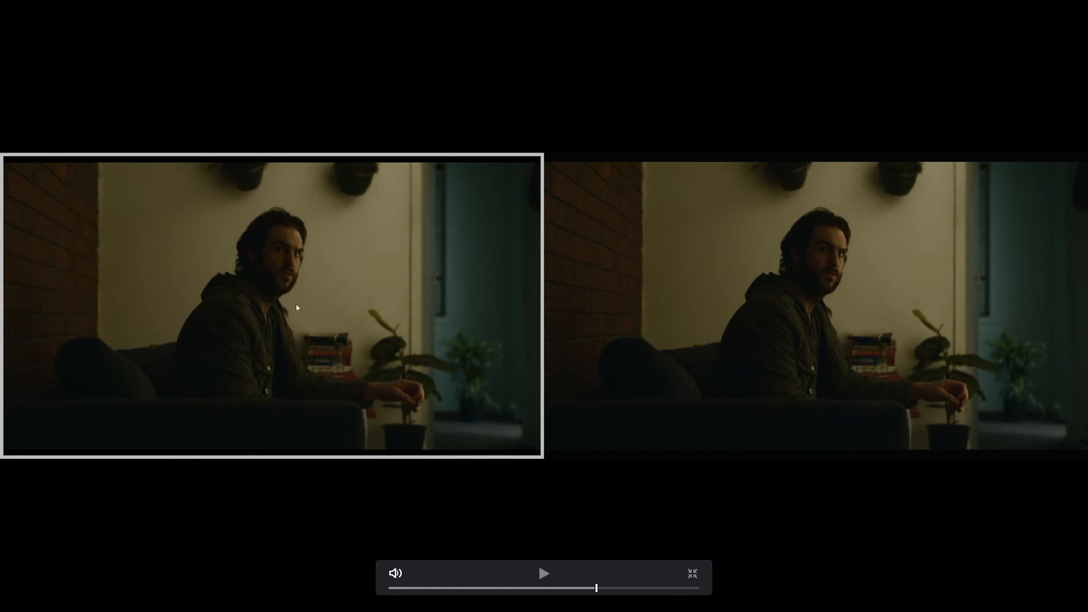
{"action": "mouse_move", "coordinate": [820, 285]}
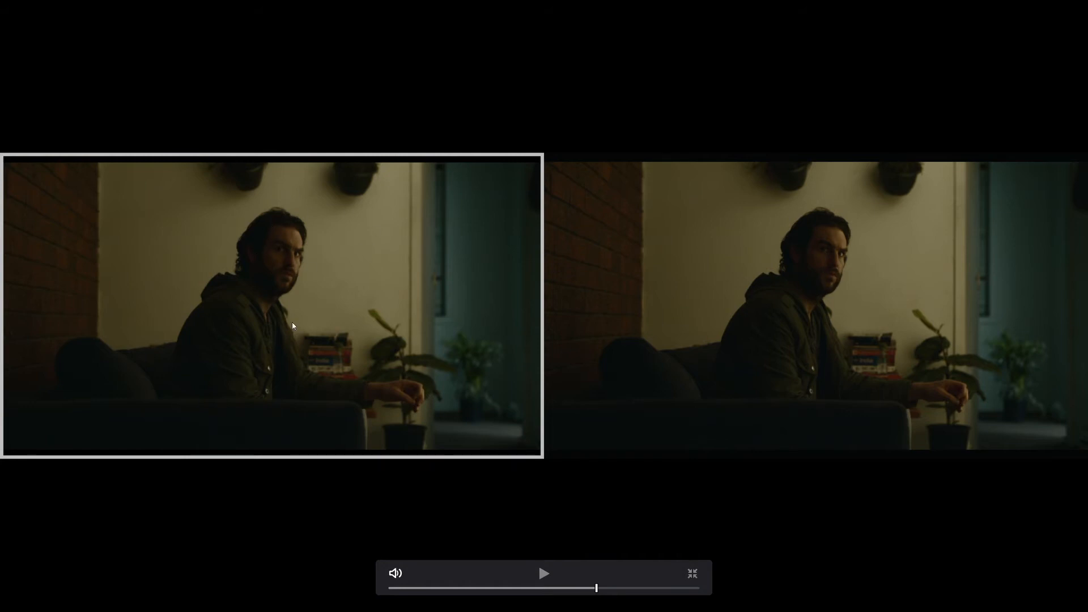
Step: Add serial node 06 and set the Blur palette mode to Sharpen
{"action": "left_click", "coordinate": [691, 575]}
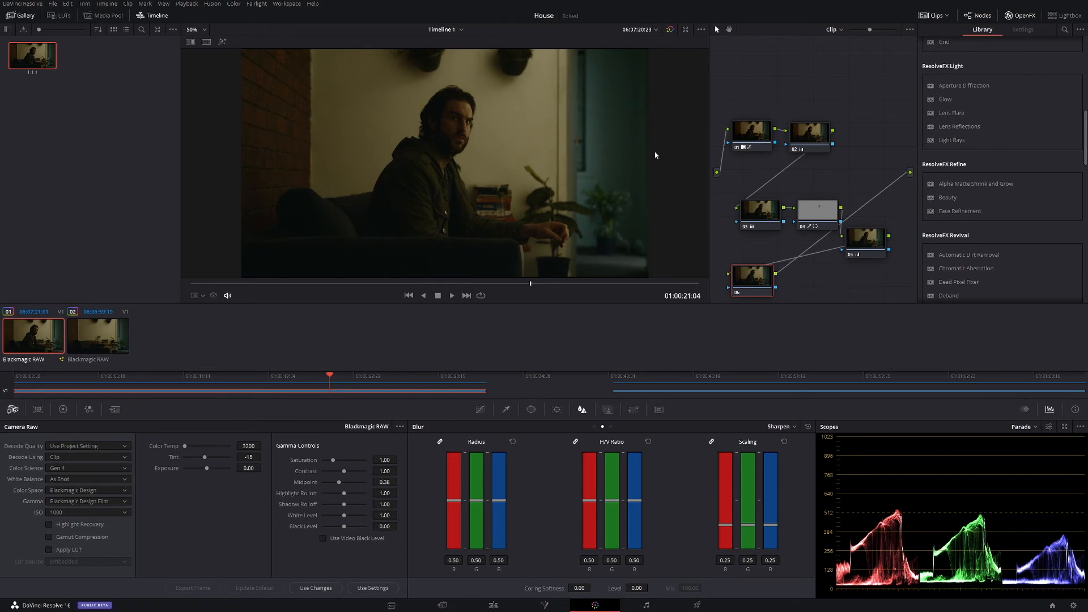
Step: Ease Sharpen Radius to about 0.47, show the Color Wheels, and select the second clip
{"action": "left_click_drag", "start_coordinate": [499, 505], "coordinate": [498, 506]}
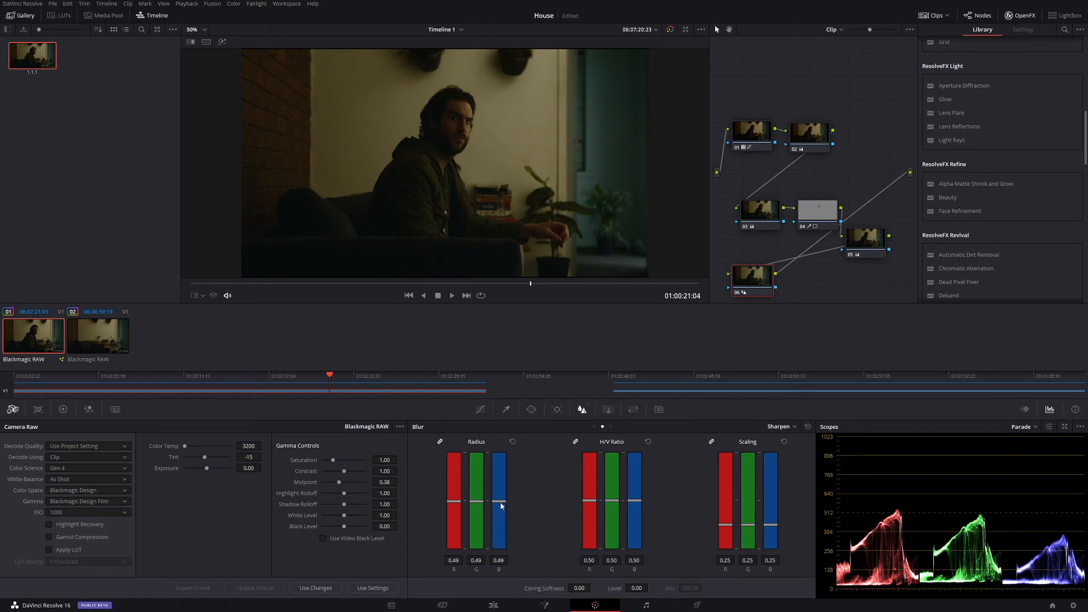
{"action": "left_click", "coordinate": [64, 409]}
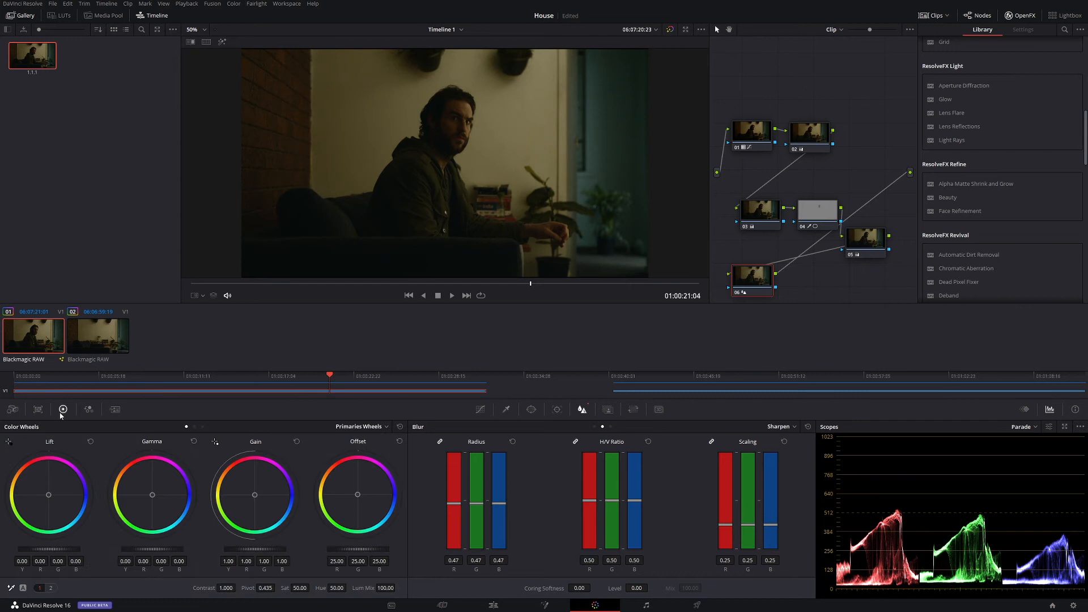
{"action": "left_click", "coordinate": [51, 588]}
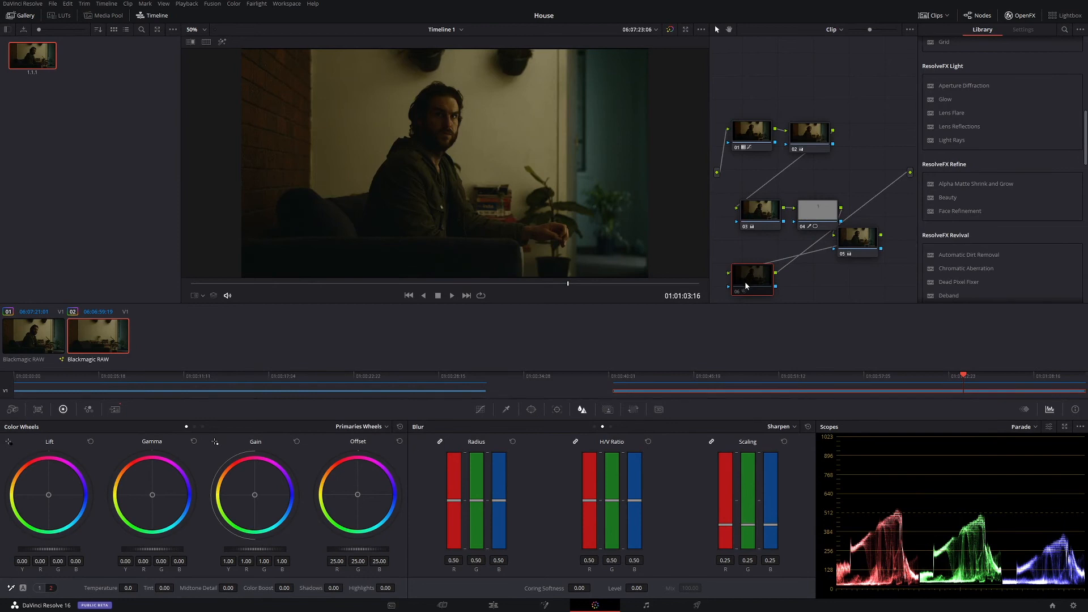
{"action": "mouse_move", "coordinate": [748, 277]}
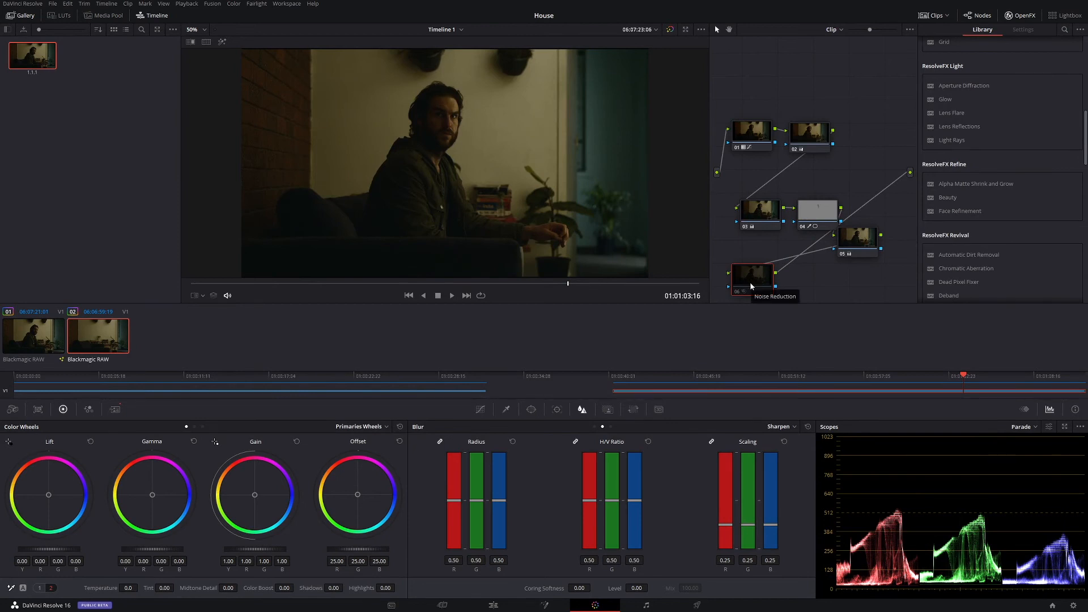
Step: Select both clips and enable split-screen to show them side by side
{"action": "left_click", "coordinate": [750, 275]}
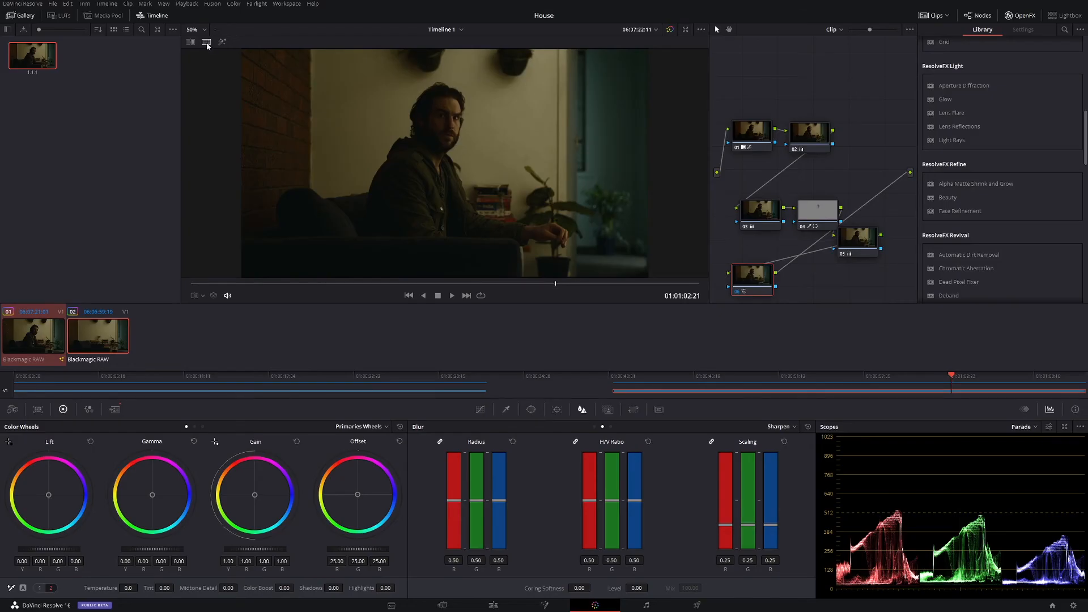
{"action": "left_click", "coordinate": [205, 42]}
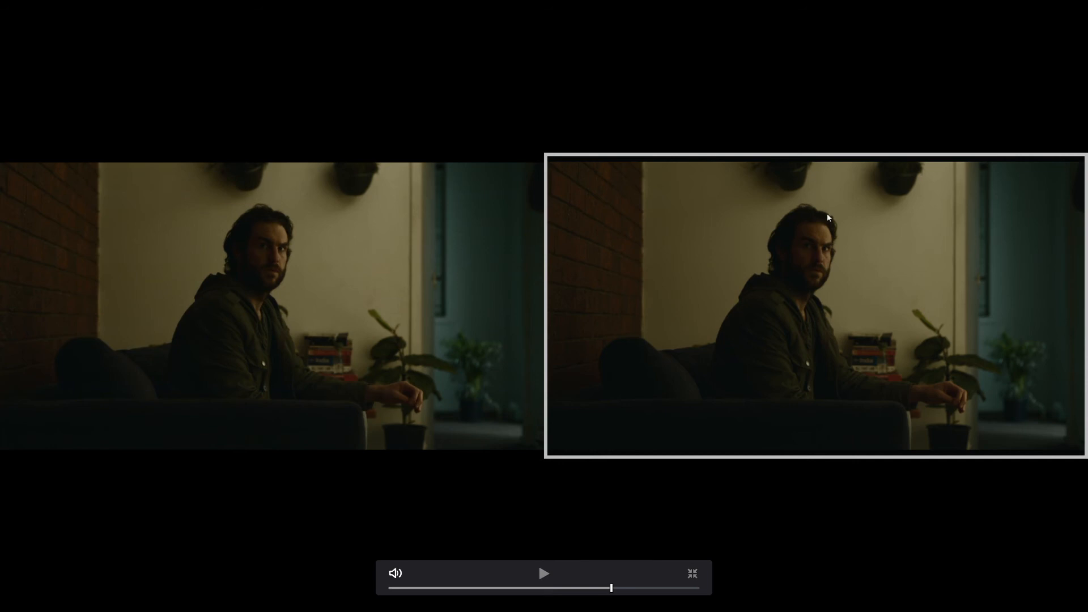
{"action": "mouse_move", "coordinate": [269, 212]}
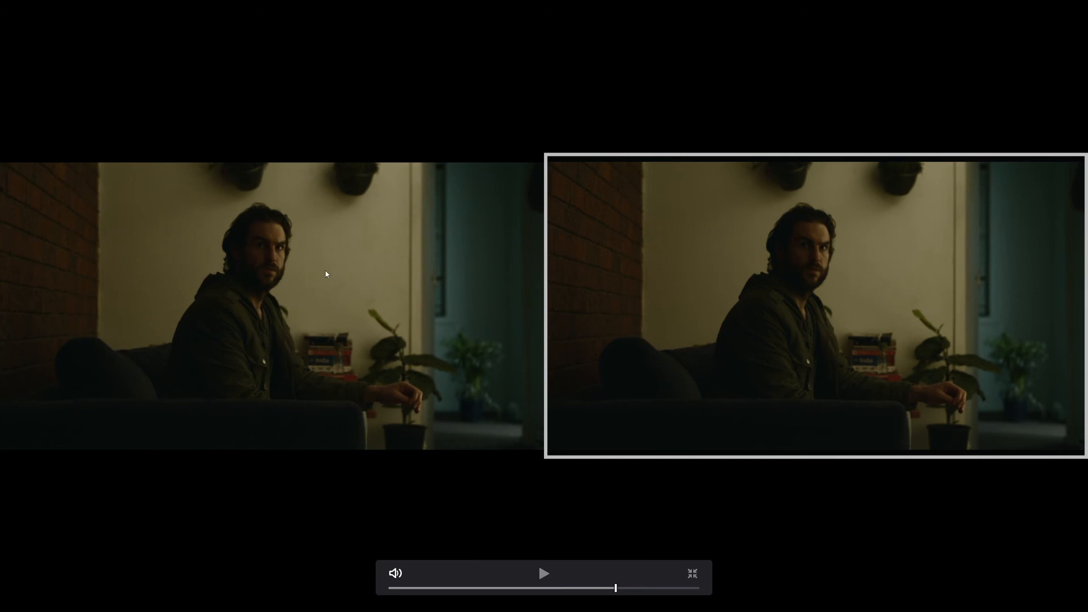
{"action": "mouse_move", "coordinate": [255, 257]}
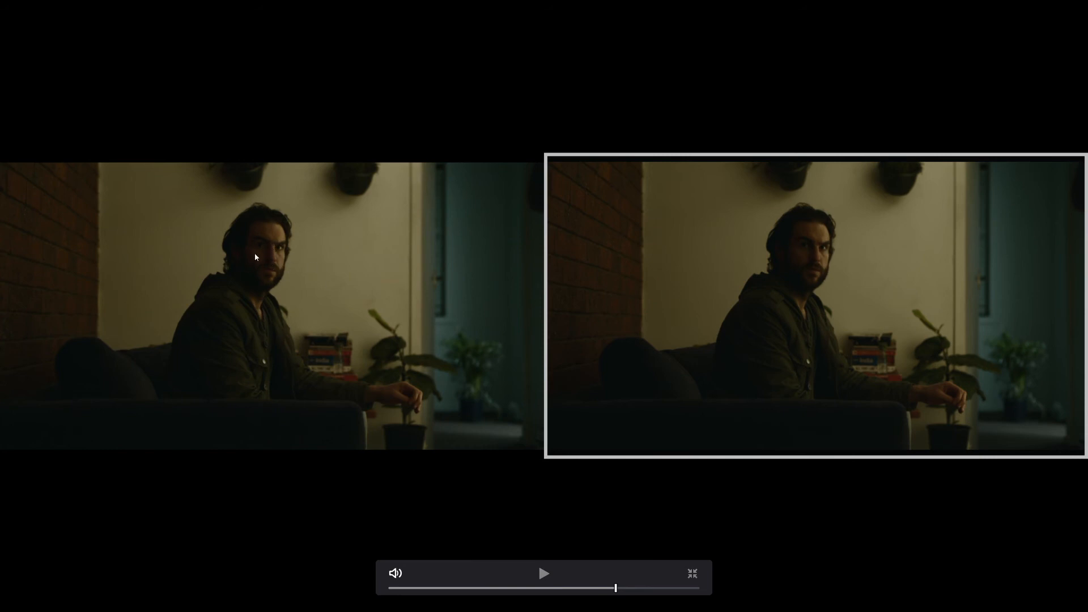
{"action": "mouse_move", "coordinate": [811, 296]}
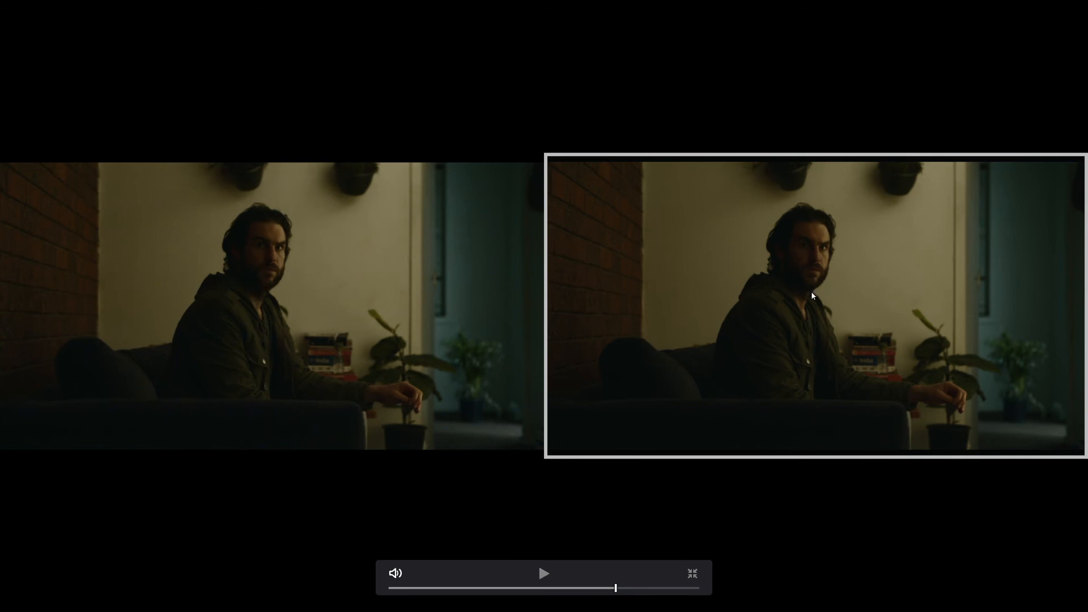
{"action": "mouse_move", "coordinate": [848, 302]}
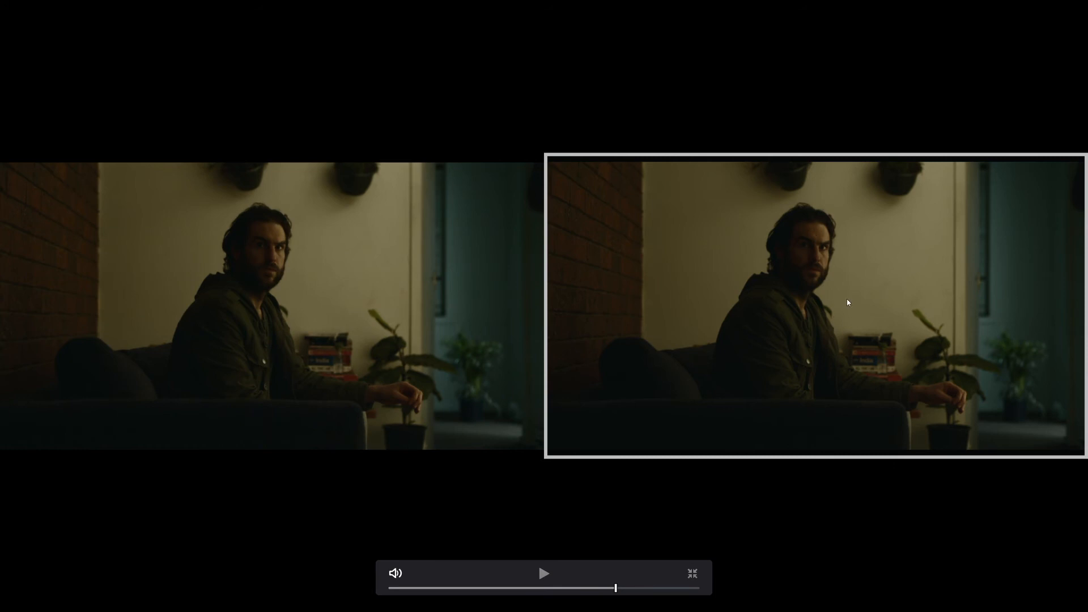
{"action": "mouse_move", "coordinate": [806, 306]}
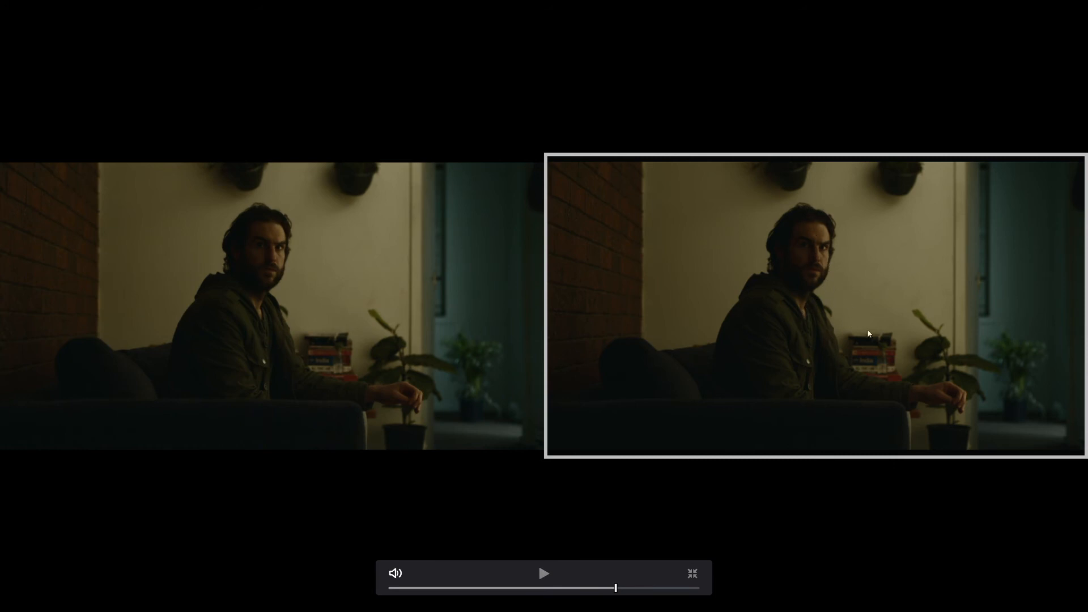
{"action": "mouse_move", "coordinate": [793, 401]}
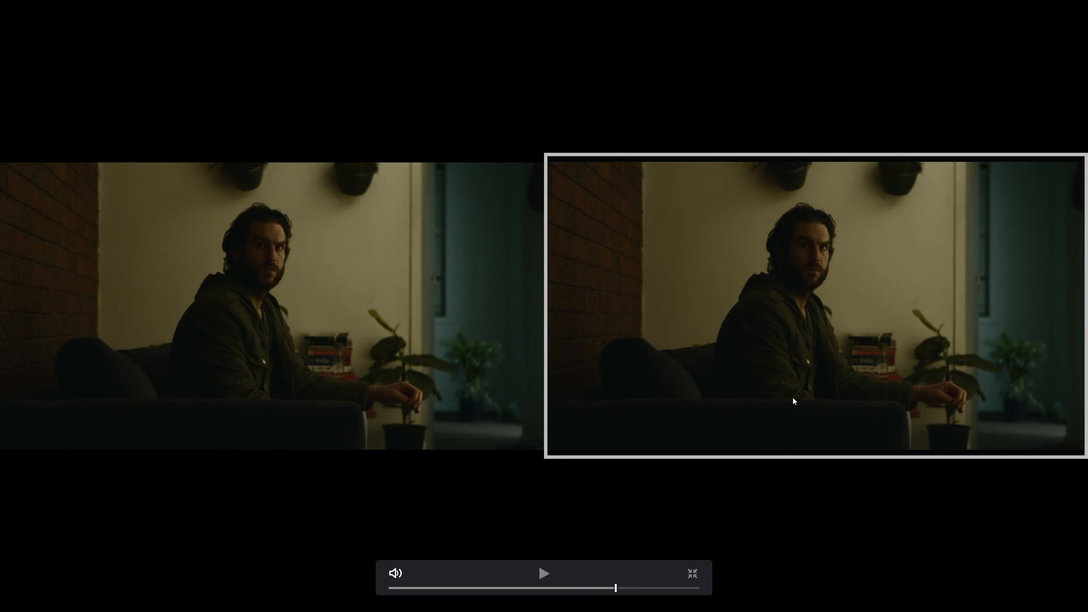
{"action": "mouse_move", "coordinate": [380, 314]}
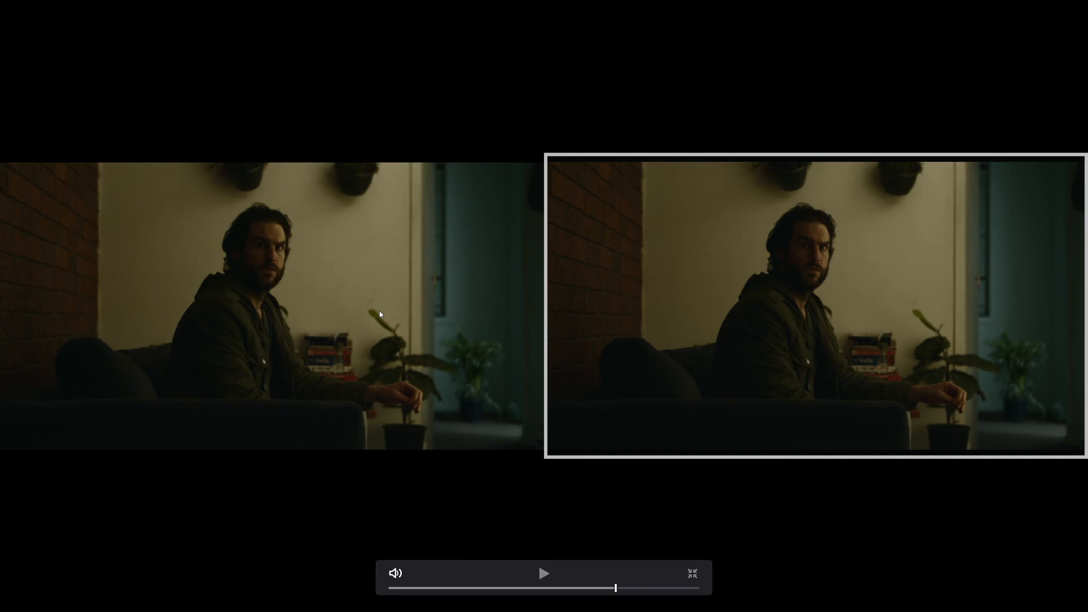
{"action": "mouse_move", "coordinate": [843, 334]}
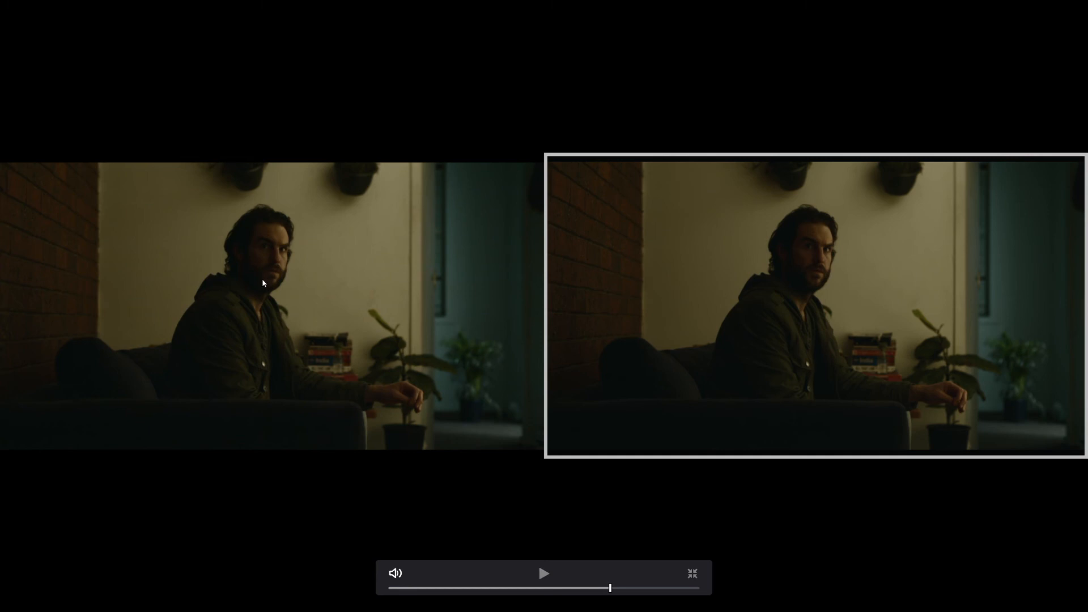
Step: Scrub the split-screen comparison back to an earlier moment to review both versions
{"action": "left_click_drag", "start_coordinate": [610, 588], "coordinate": [568, 588]}
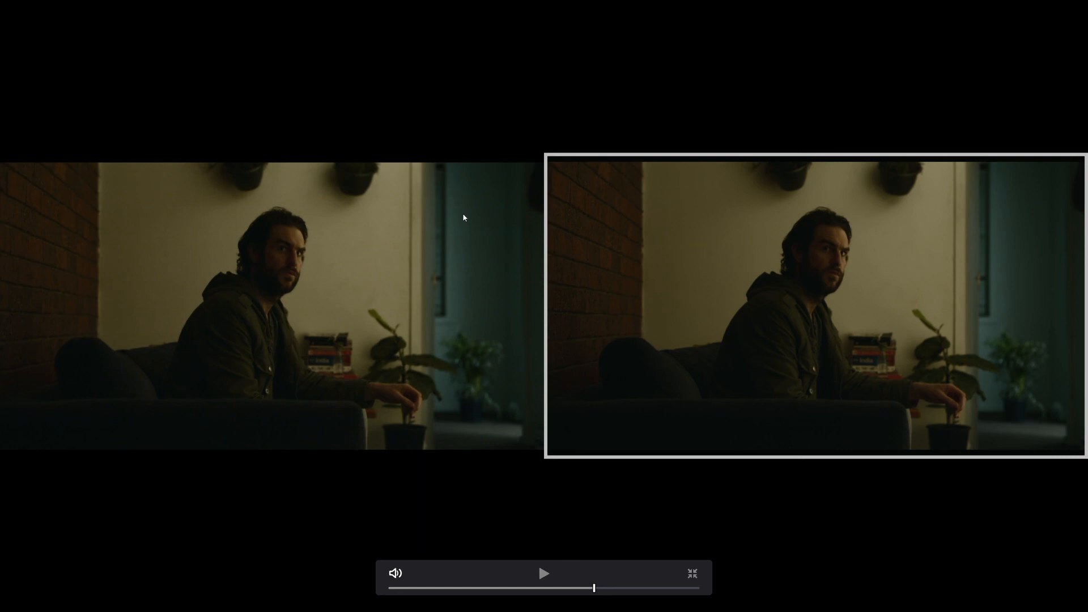
{"action": "mouse_move", "coordinate": [258, 279]}
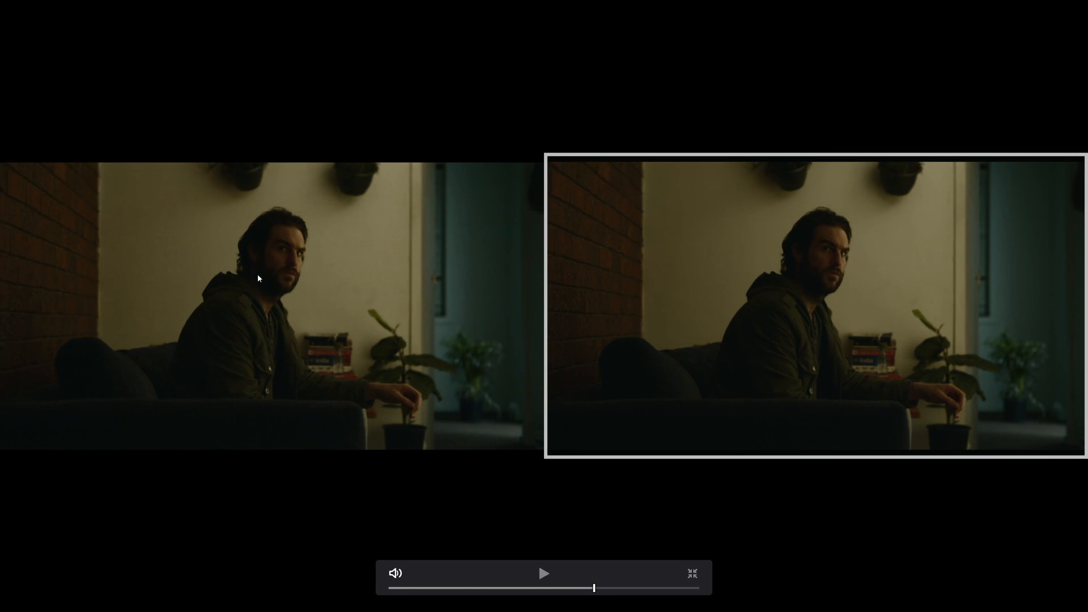
{"action": "mouse_move", "coordinate": [448, 340]}
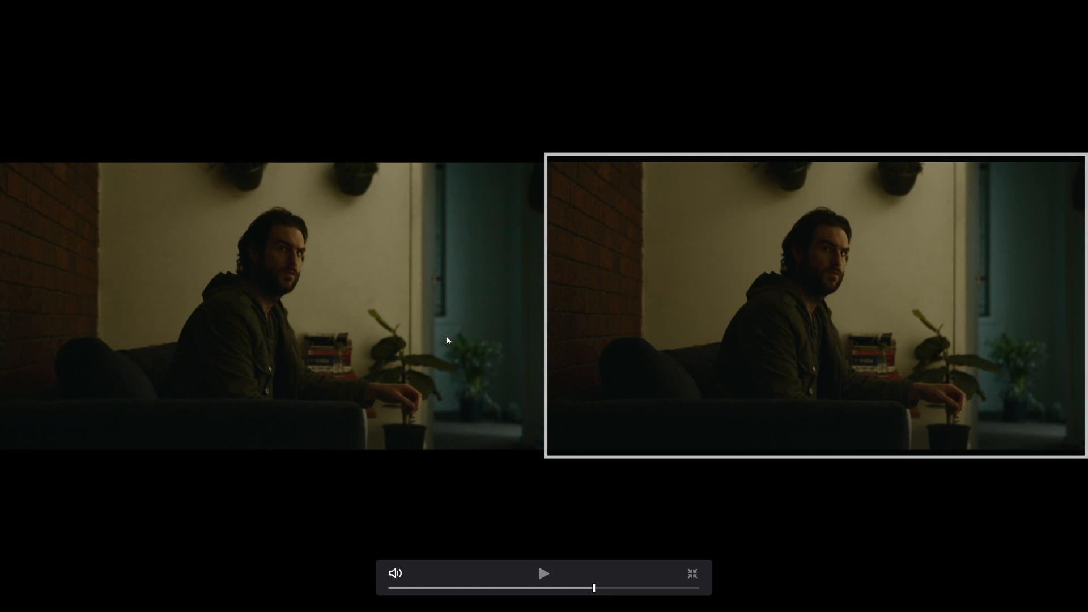